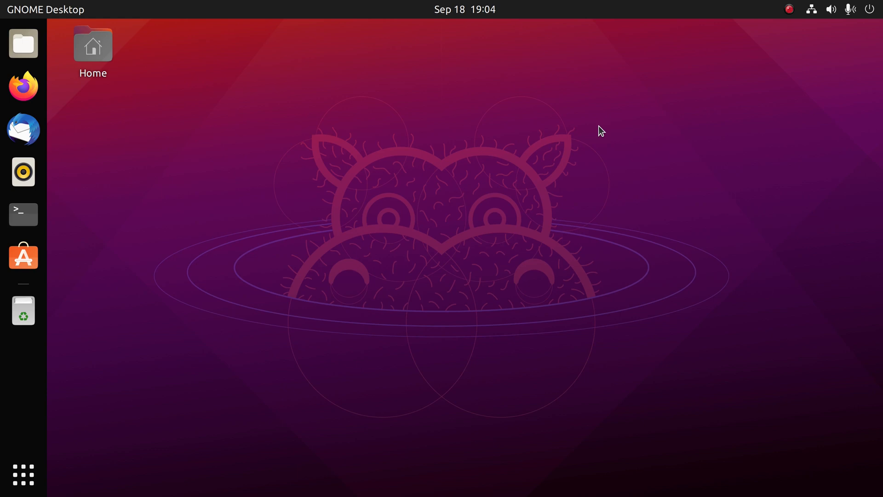
Launch GNOME Terminal from the dock icon to get a home-folder prompt.
left_click(23, 214)
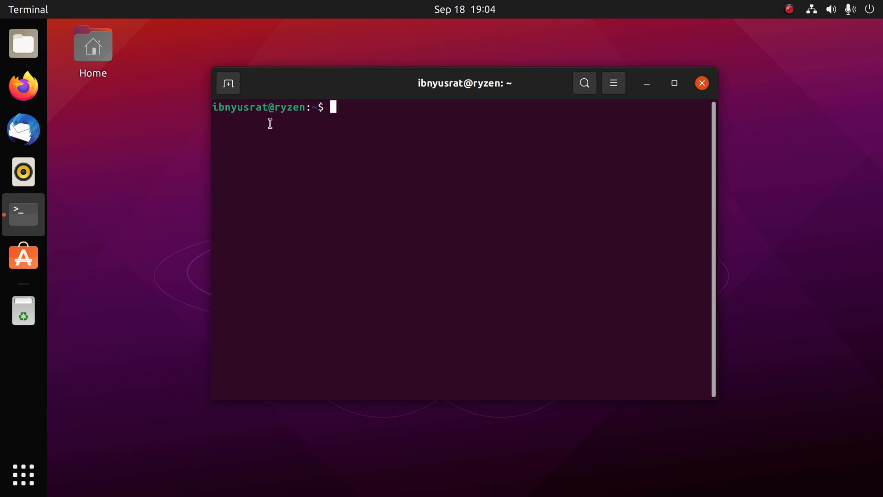
mouse_move(582, 163)
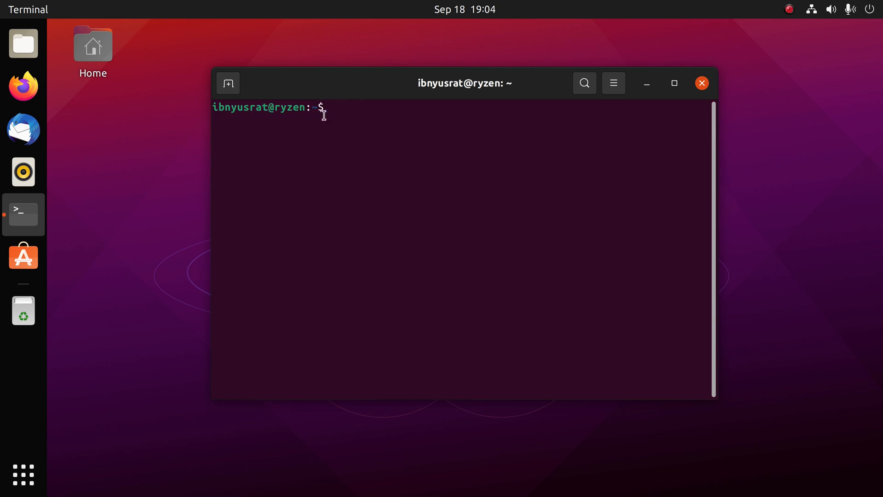
mouse_move(758, 146)
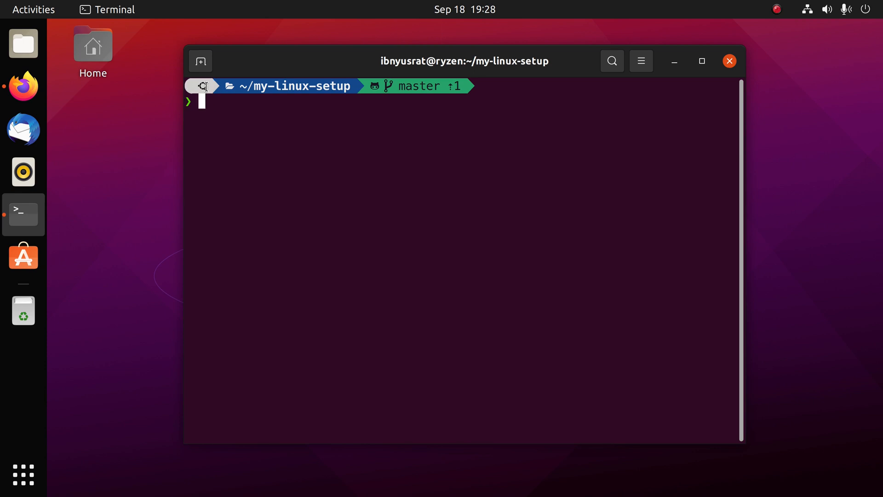
mouse_move(338, 90)
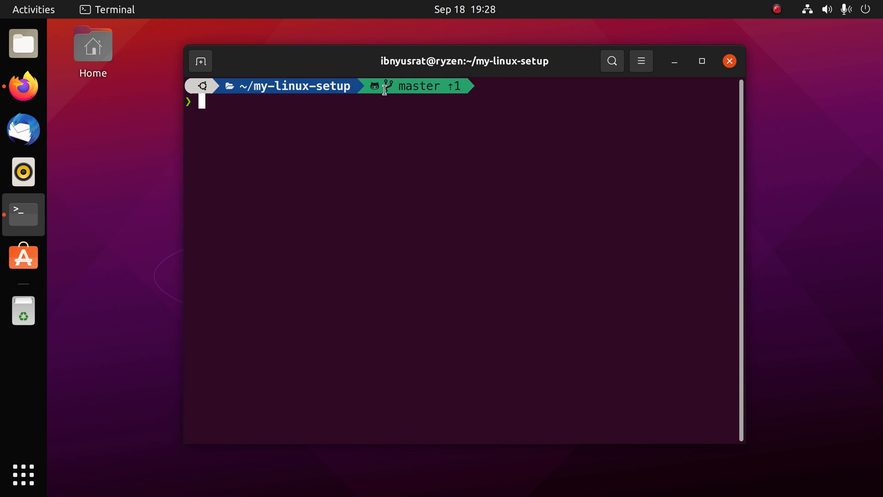
mouse_move(344, 120)
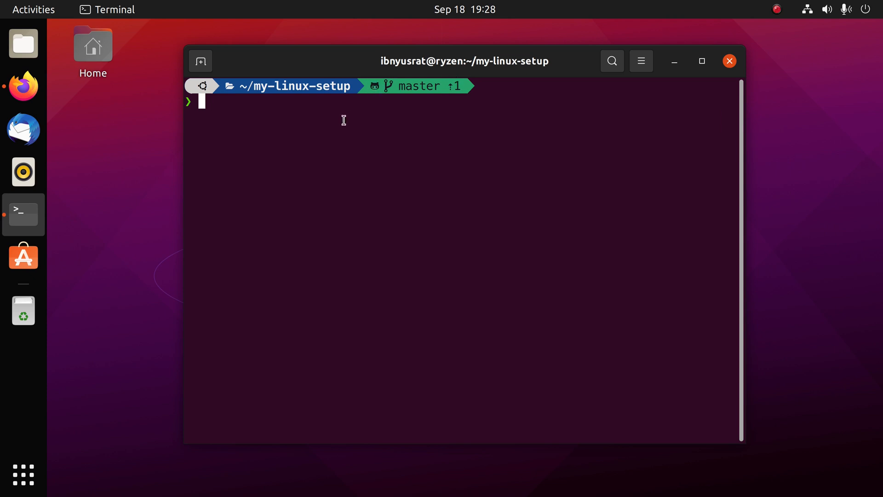
mouse_move(575, 108)
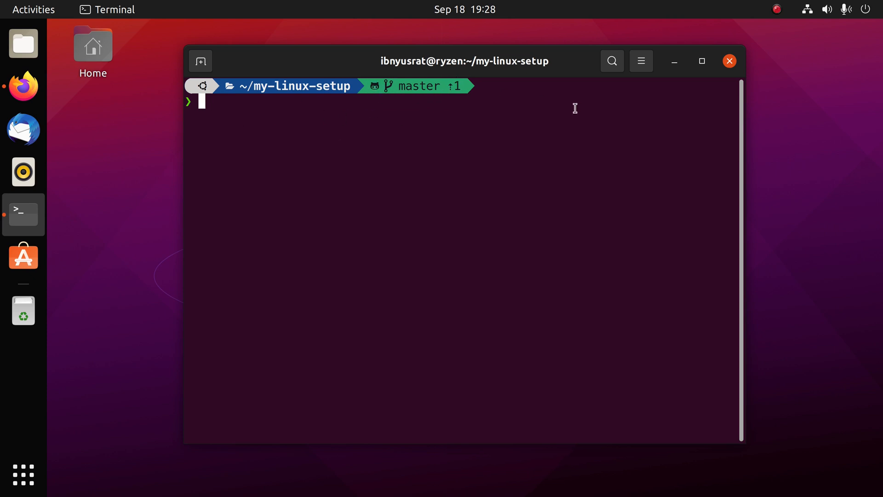
mouse_move(404, 85)
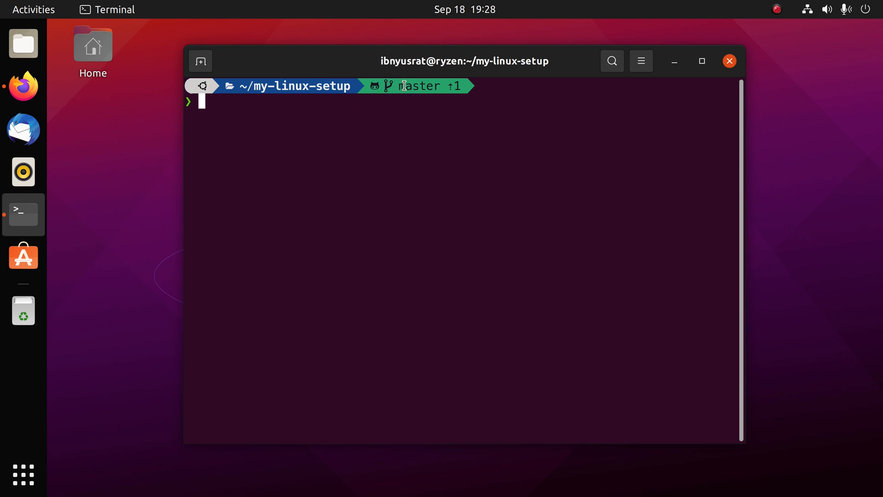
mouse_move(463, 78)
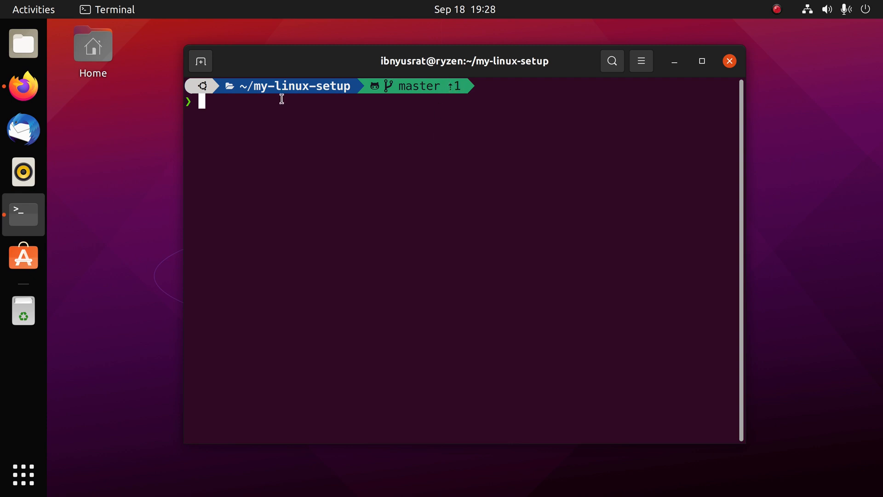
mouse_move(285, 108)
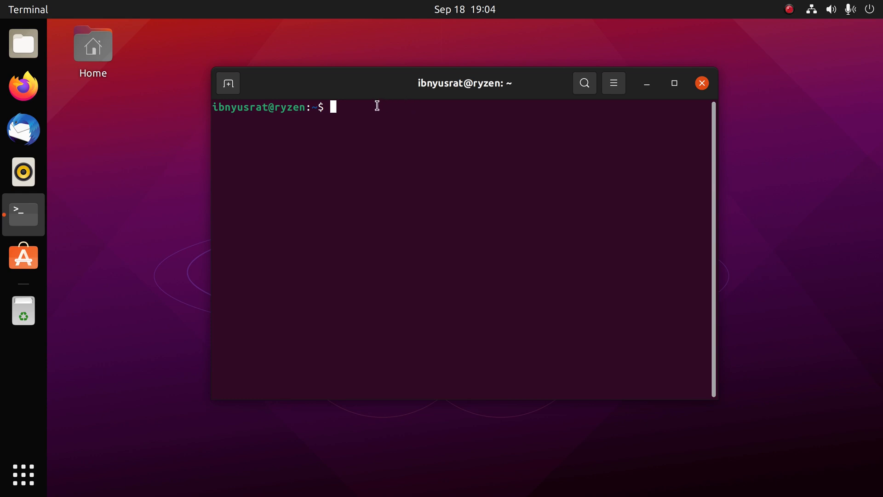
mouse_move(460, 149)
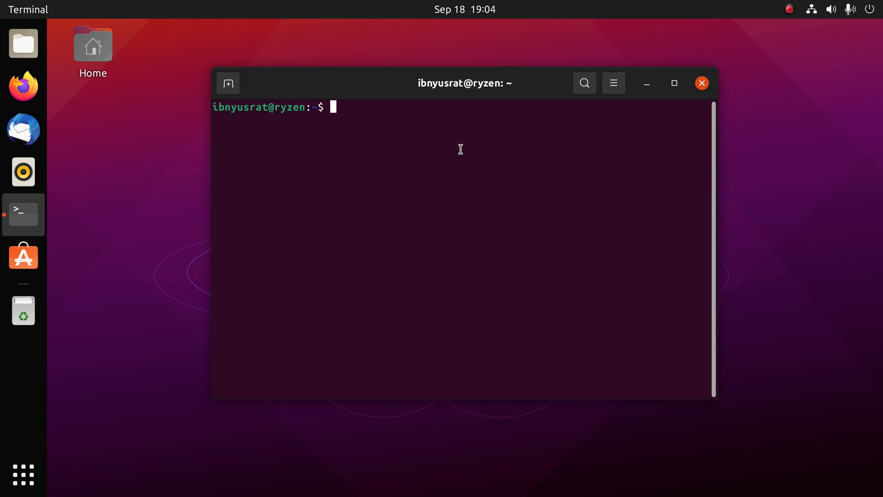
Install zsh with sudo apt install, entering the password to start the install.
type("sudo apt install zsh")
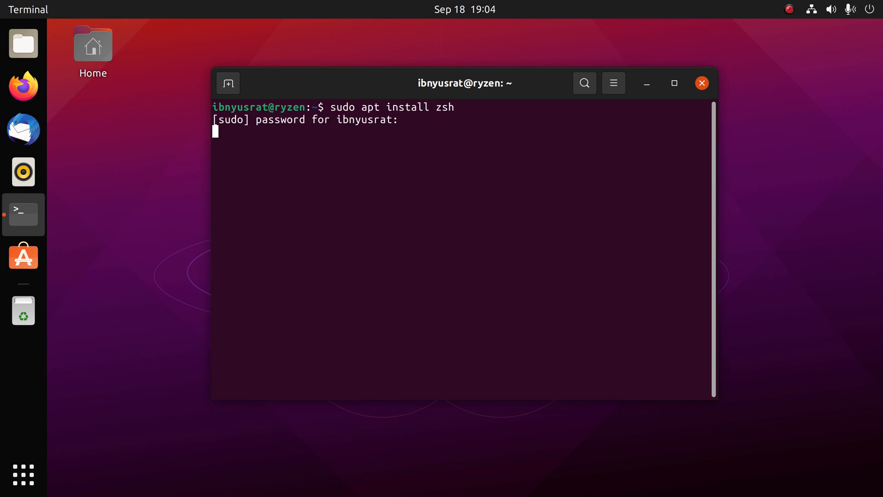
key("Enter")
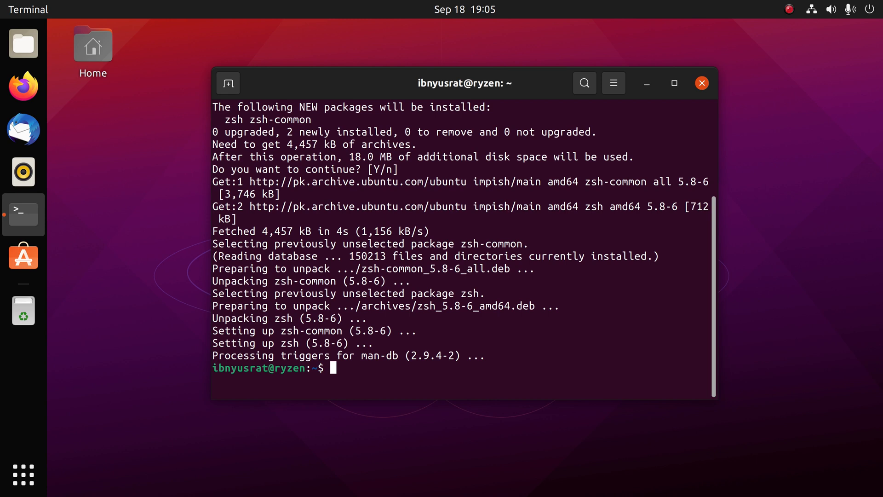
Check the shell with echo $0 (bash), then set the login shell to /bin/zsh via chsh.
type("echo $0")
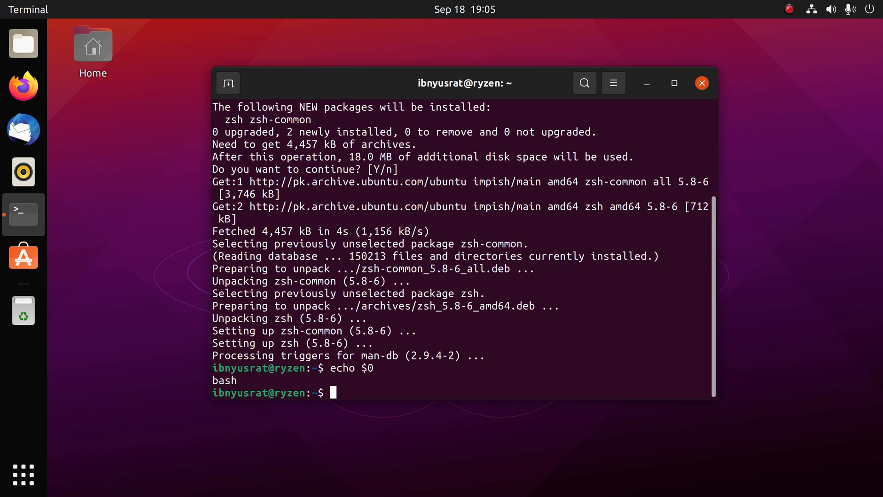
type("chsh")
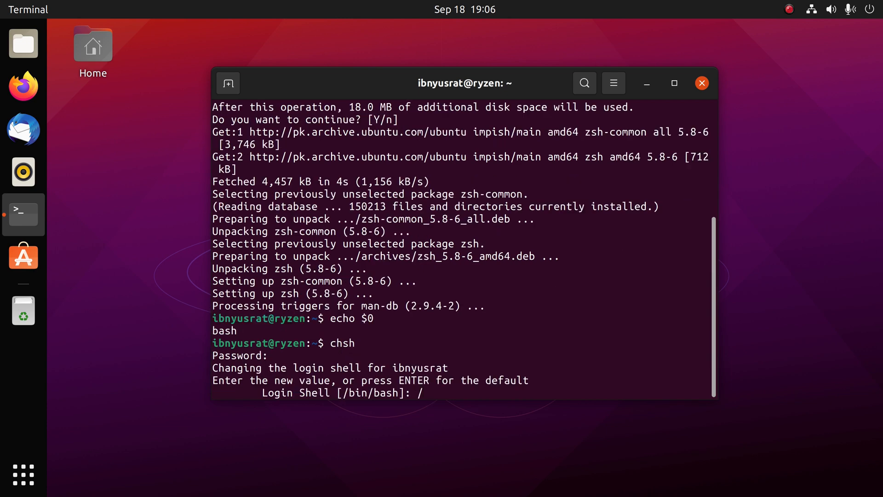
type("bin/zsh")
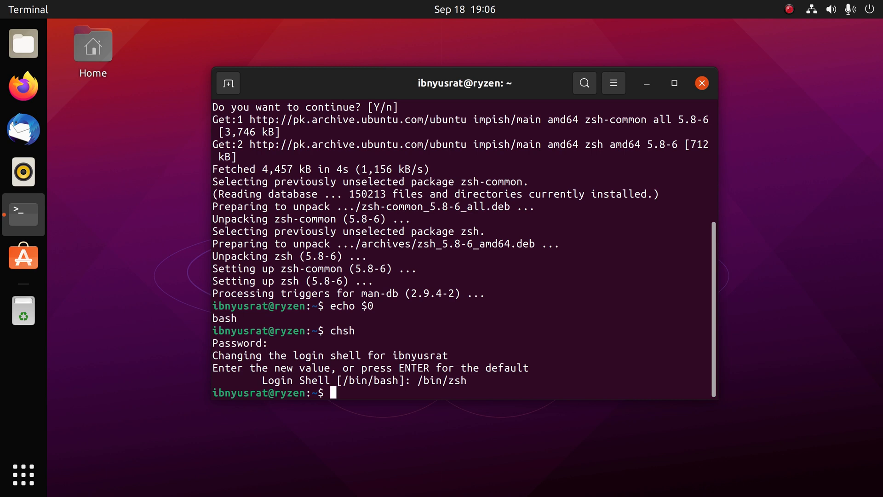
type("s")
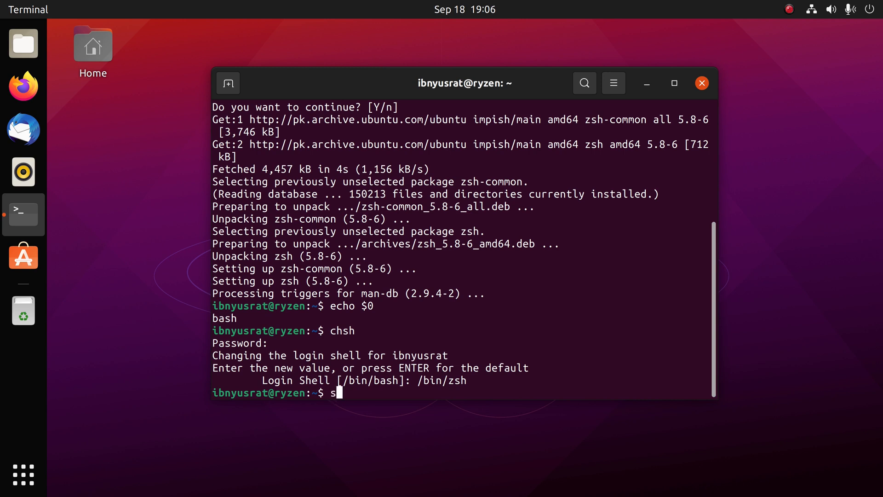
Reboot, reopen Terminal, choose option 2 for the recommended .zshrc, and verify echo $0 shows zsh.
type("udo reboot now")
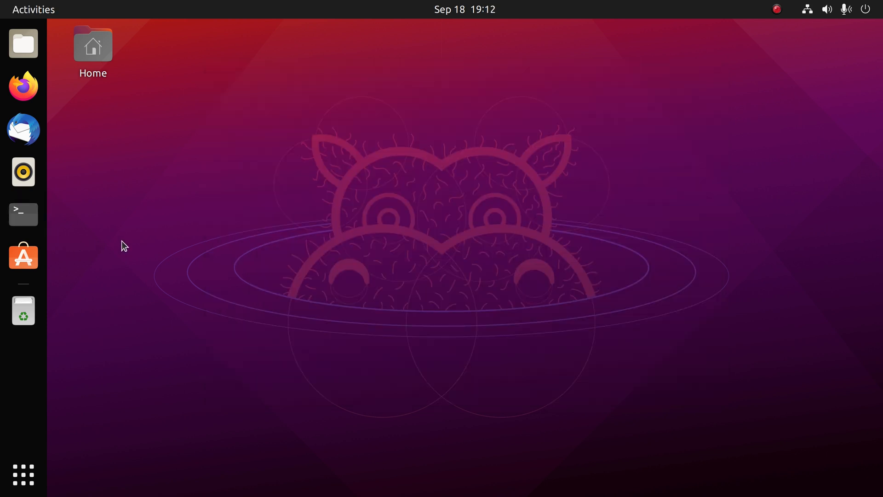
mouse_move(131, 241)
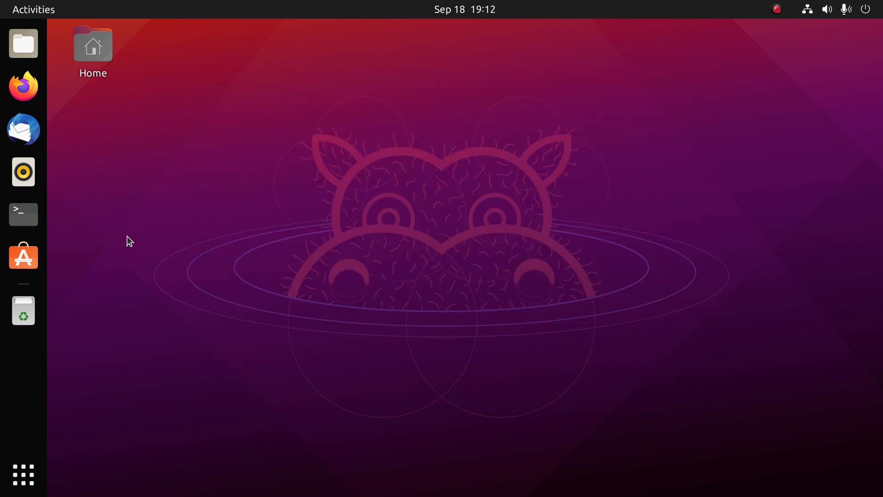
left_click(23, 215)
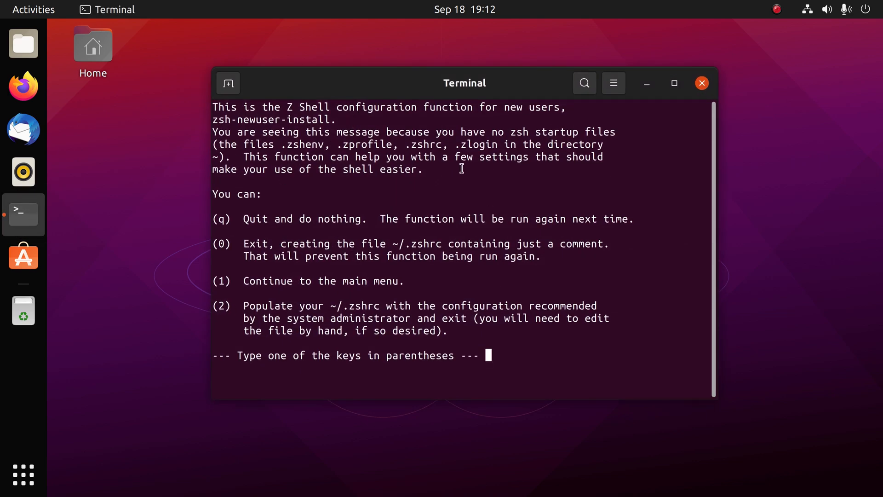
mouse_move(463, 363)
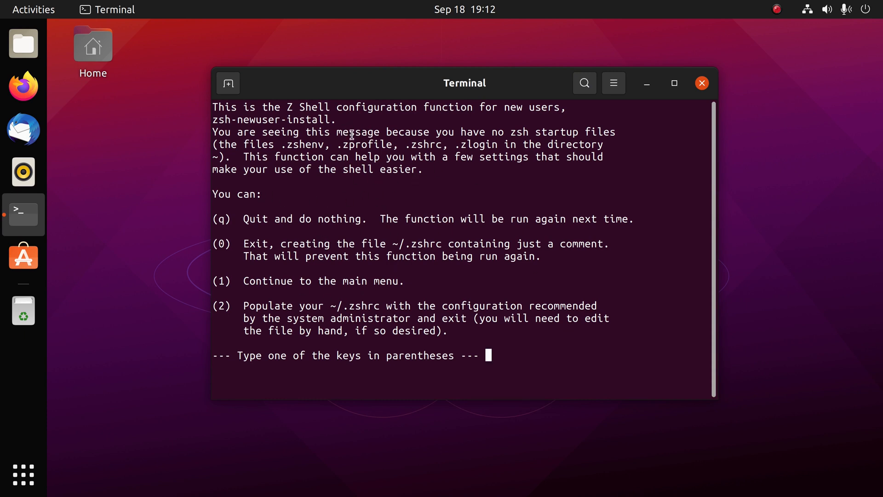
mouse_move(394, 198)
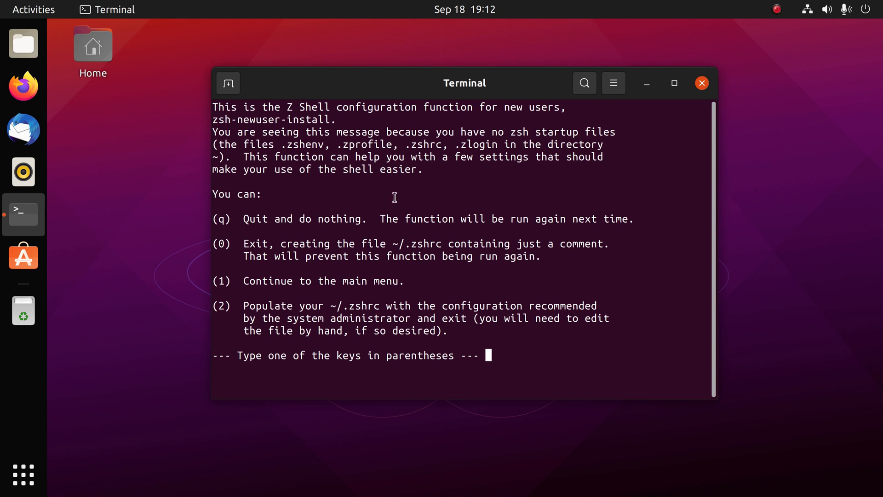
mouse_move(520, 354)
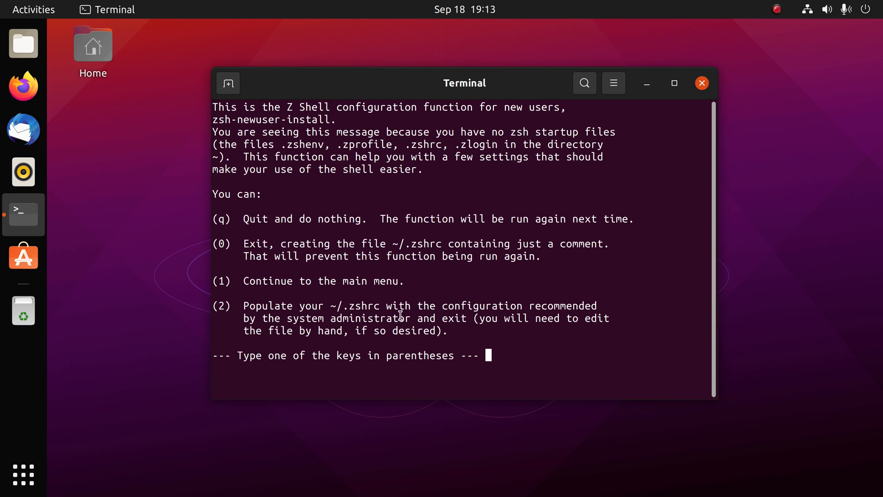
mouse_move(495, 348)
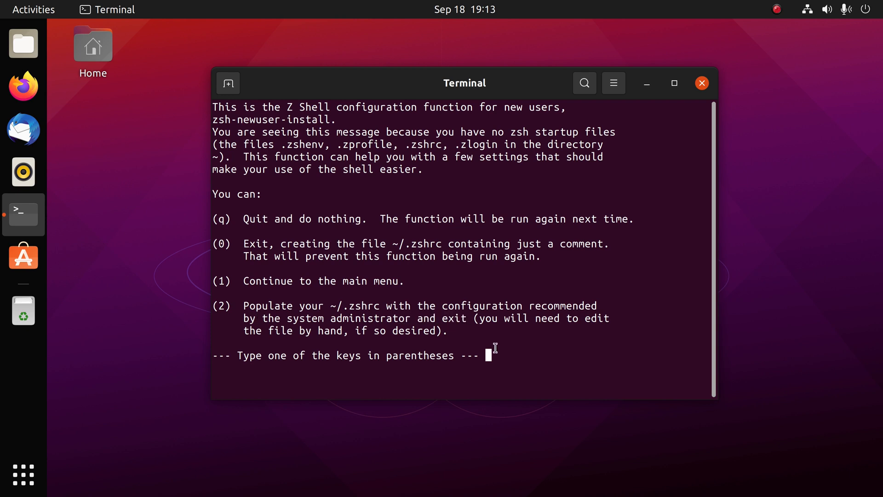
type("2")
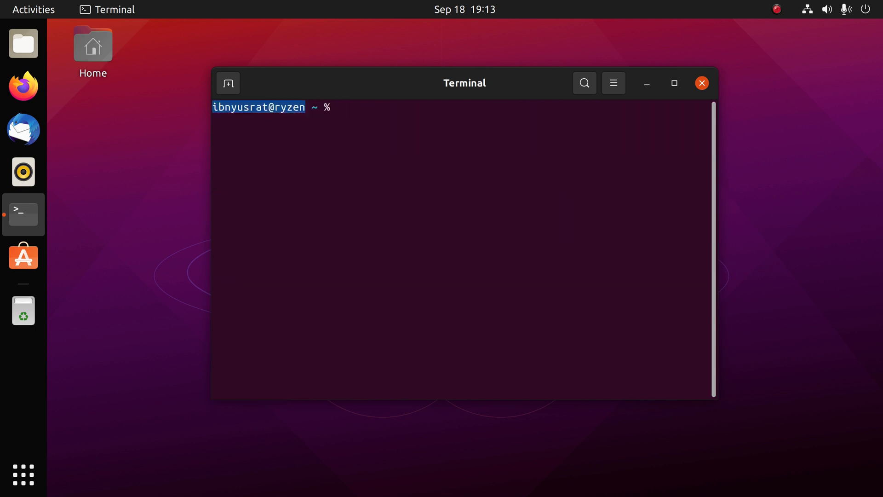
type("echo $0")
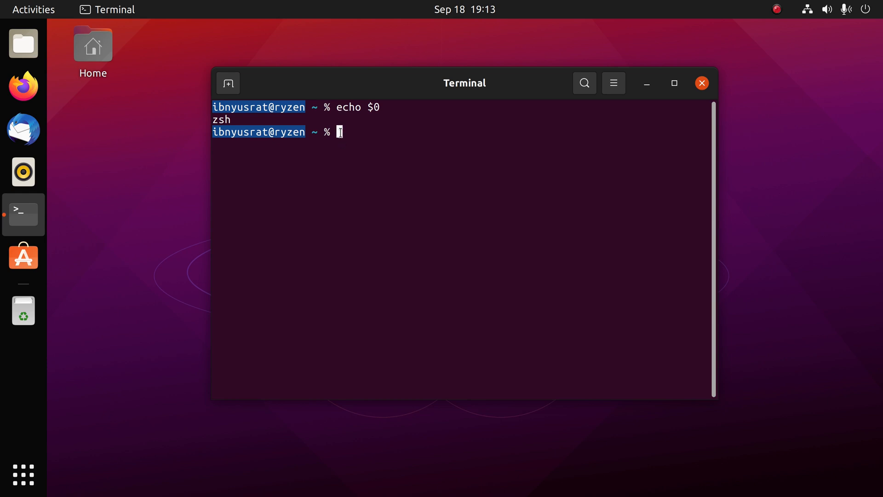
mouse_move(23, 85)
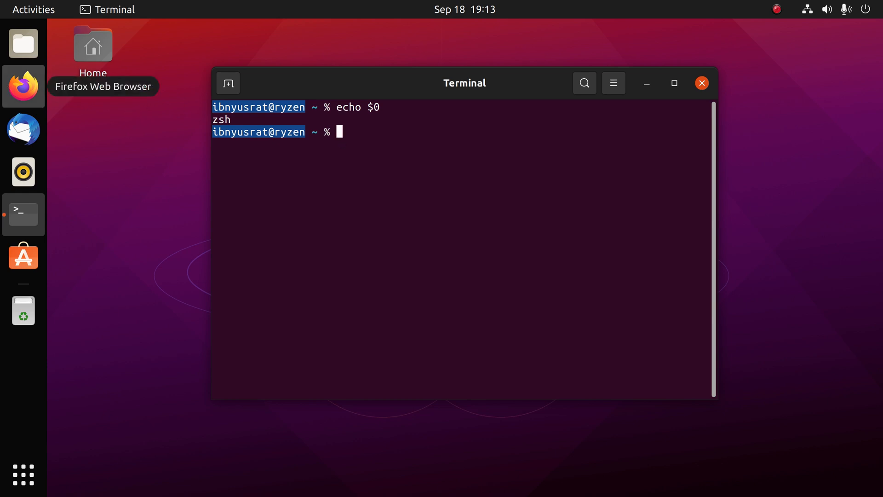
Search Google for Oh My Zsh and open ohmyz.sh's install section with the curl command.
left_click(23, 85)
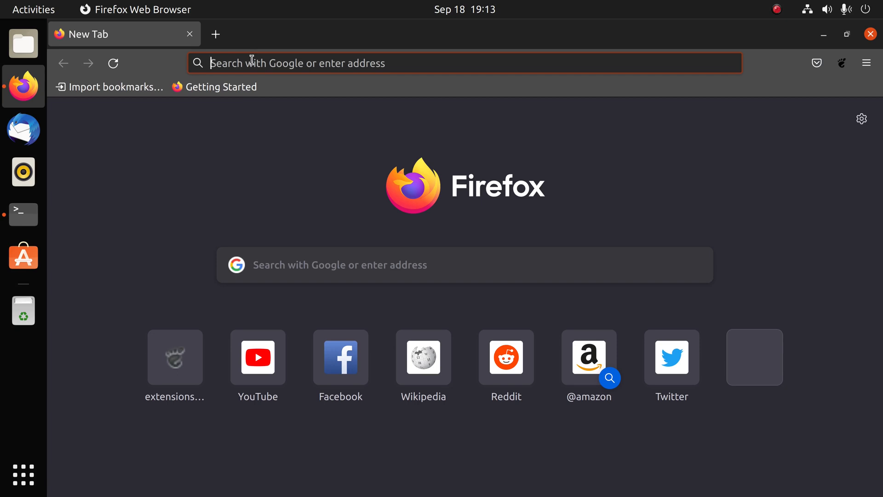
type("https://www.google.com")
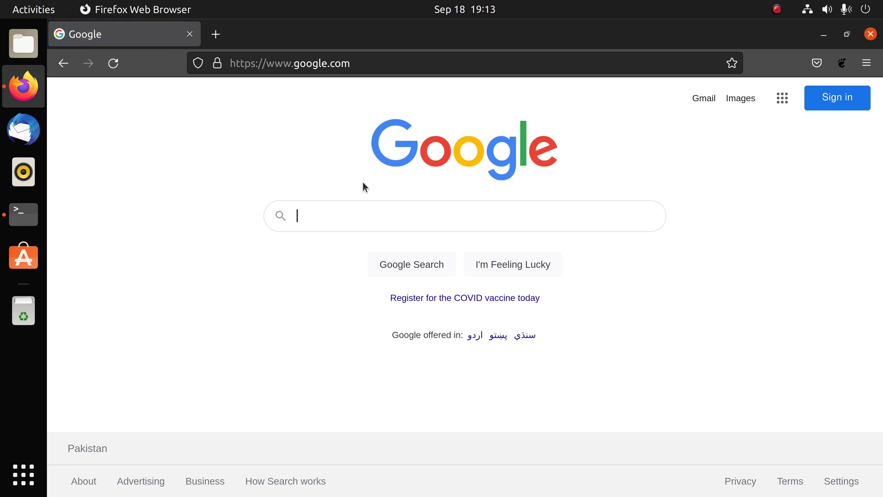
type("install oh my zsh")
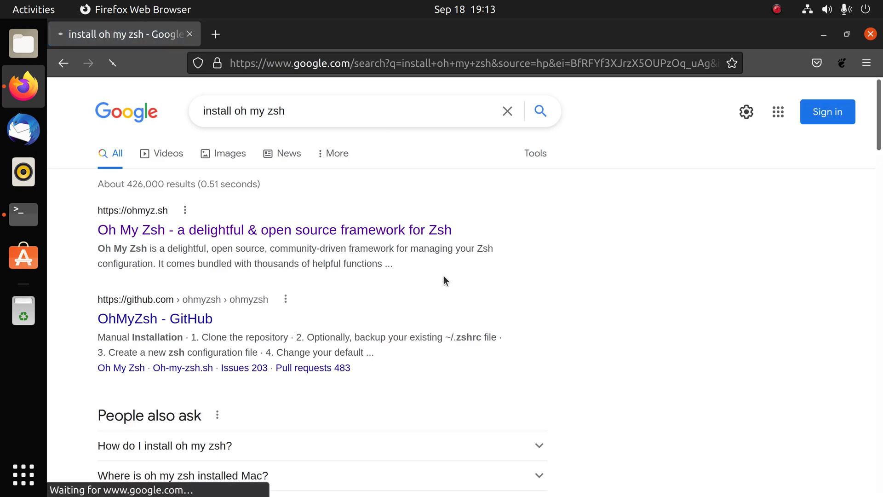
left_click(273, 230)
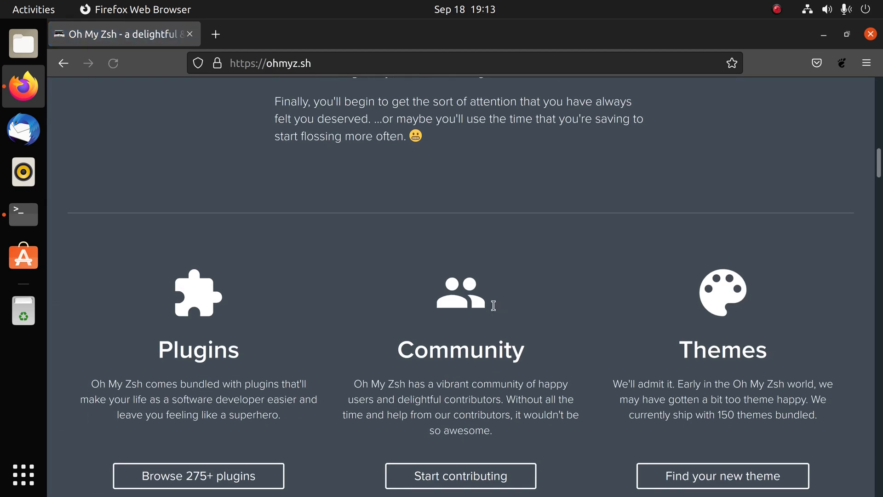
scroll("down", 3)
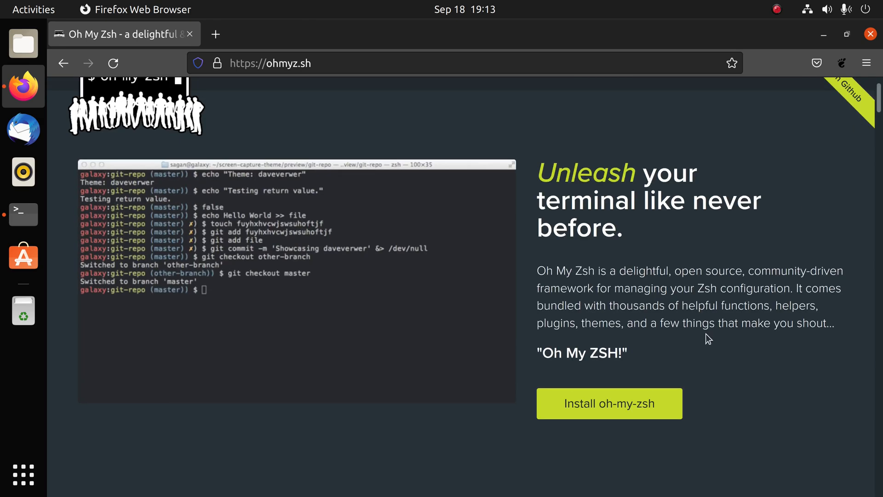
left_click(609, 404)
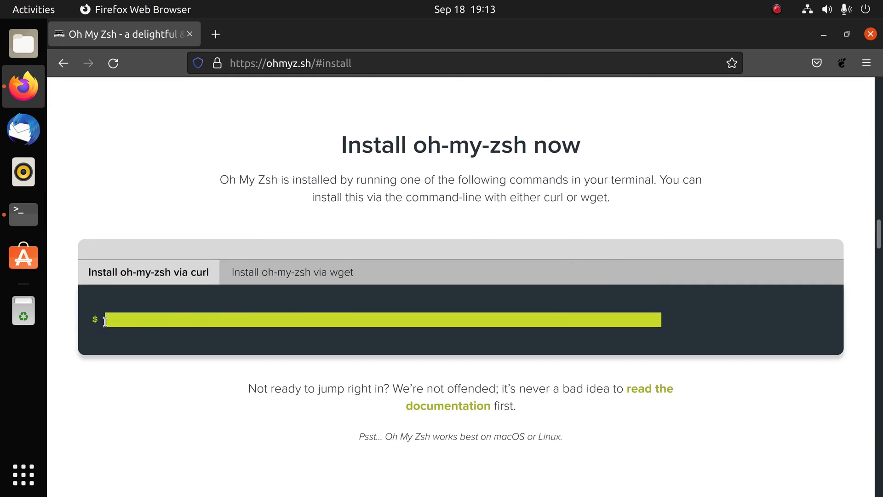
left_click(23, 214)
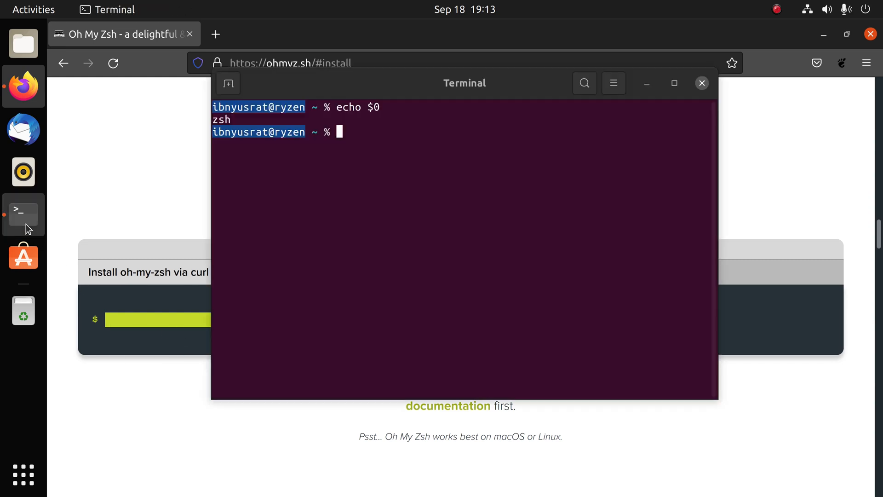
Run the Oh My Zsh install script, install the missing curl package, and rerun the script.
type("sh -c \"$(curl -fsSL https://raw.github.com/ohmyzsh/ohmyzsh/master/tools/install.sh)\"")
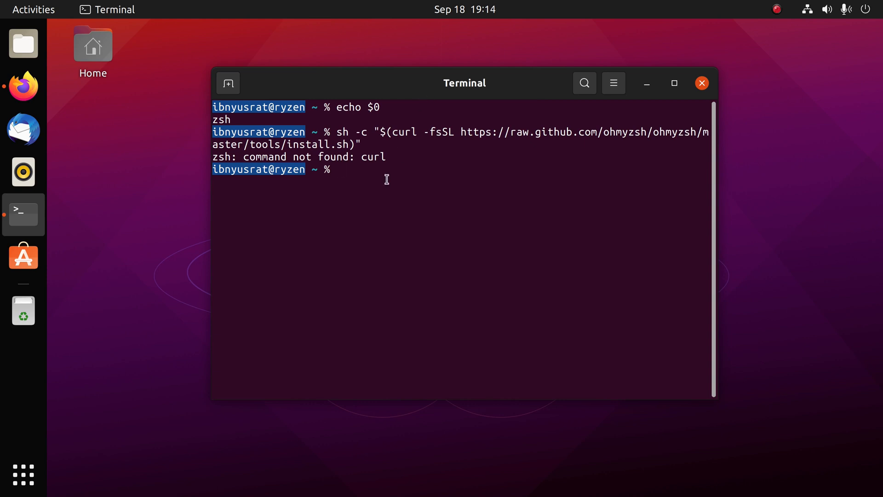
type("su")
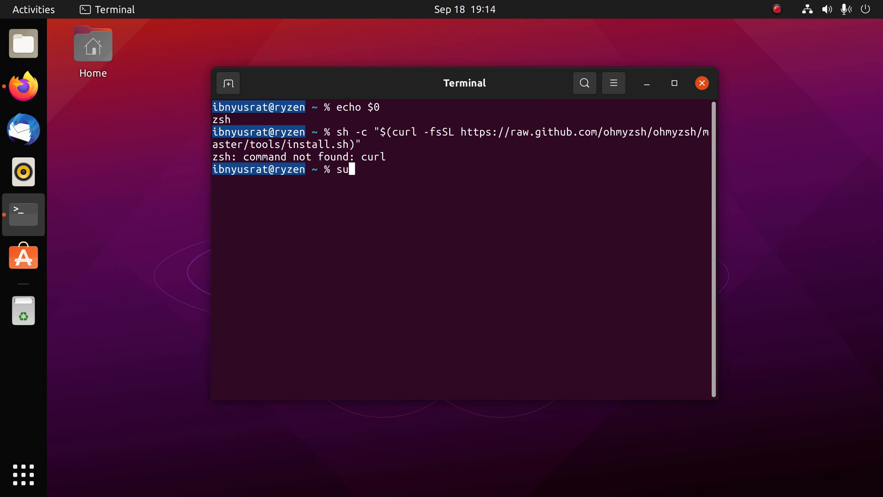
type("do apt int")
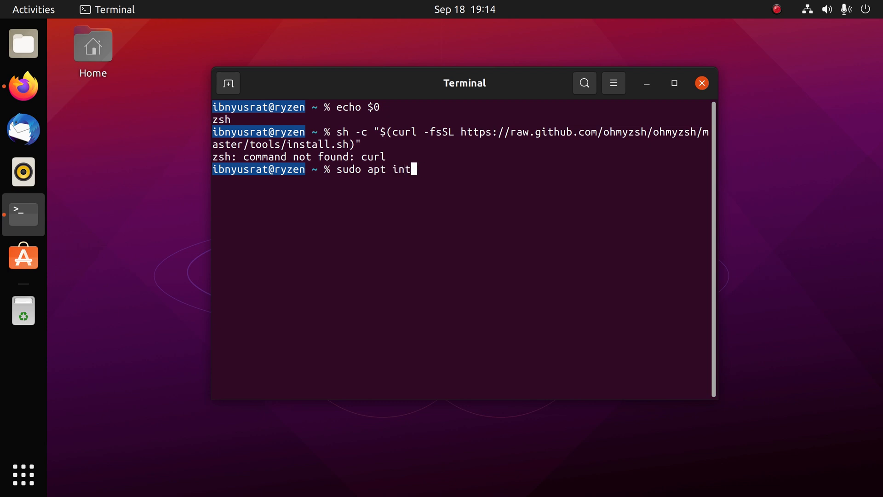
type("all curl")
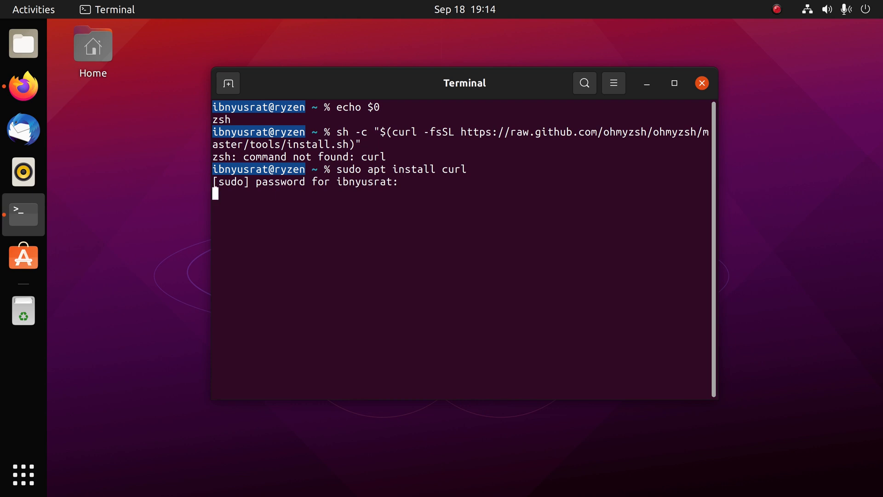
key("Return")
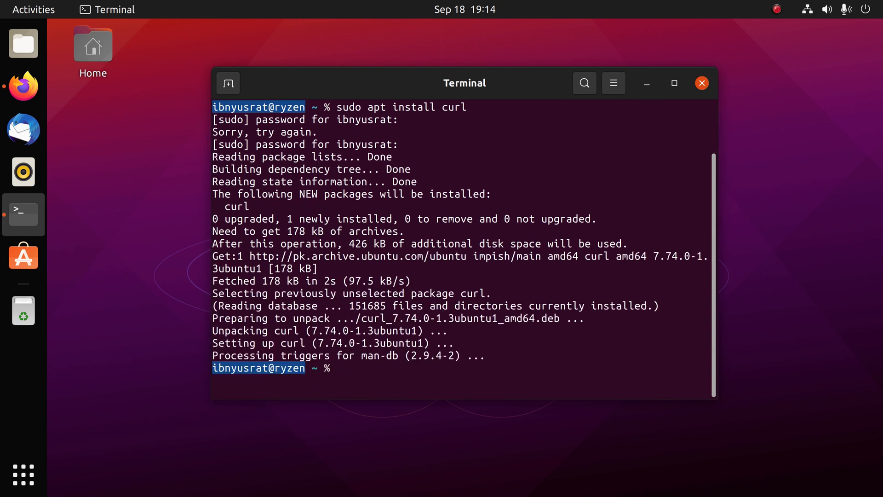
type("sh -c \"$(curl -fsSL https://raw.github.com/ohmyzsh/ohmyzsh/master/tools/install.sh)\"")
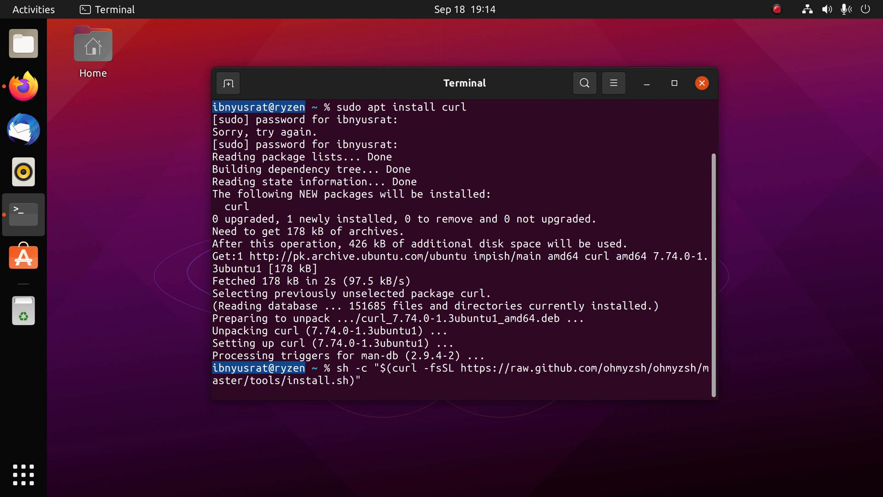
key("Return")
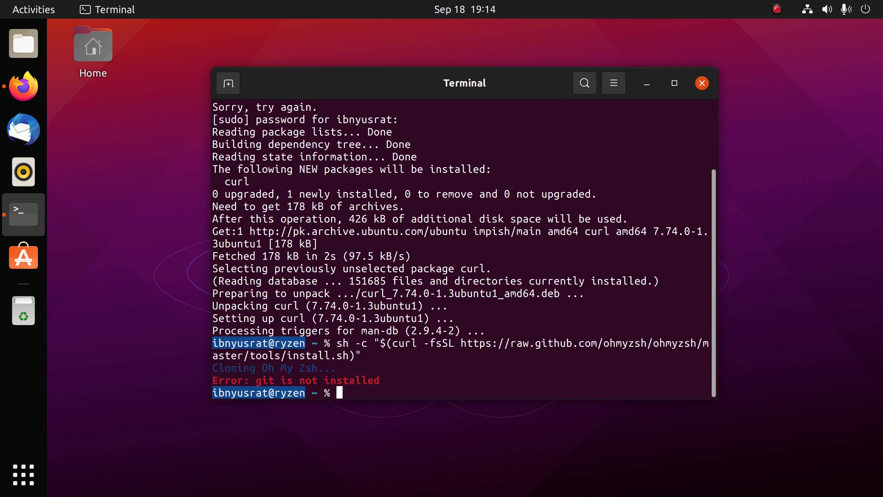
Install git with apt and rerun the Oh My Zsh curl install script.
type("sudo")
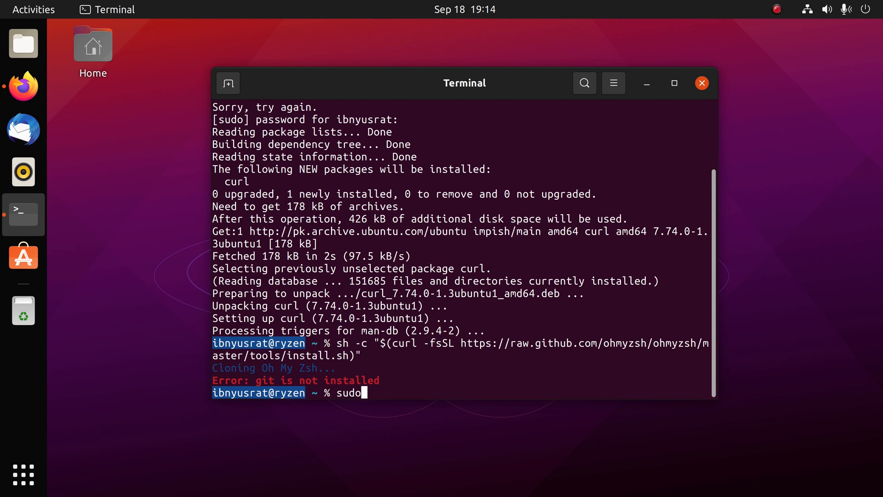
type("apt install git")
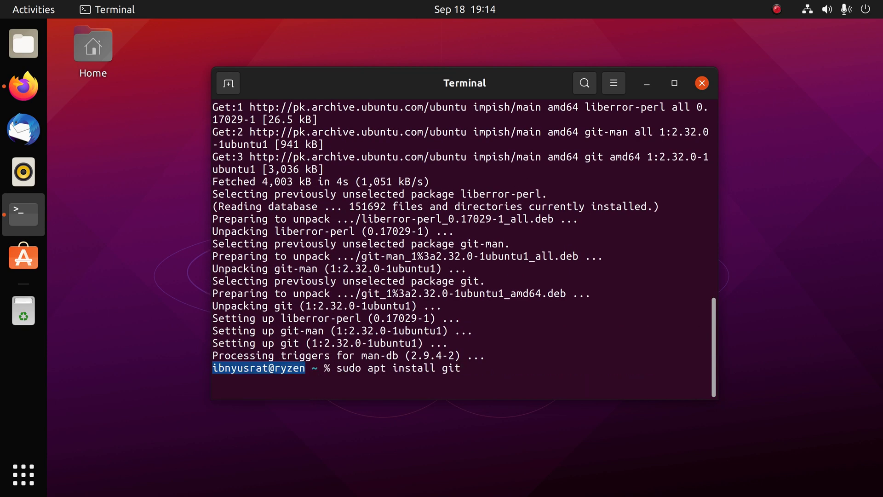
type("sh -c \"$(curl -fsSL https://raw.github.com/ohmyzsh/ohmyzsh/master/tools/install.sh)\"")
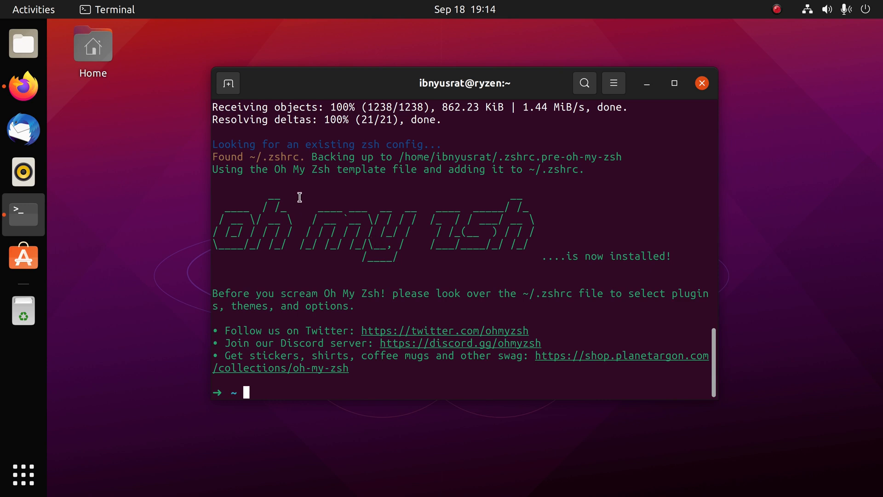
mouse_move(455, 265)
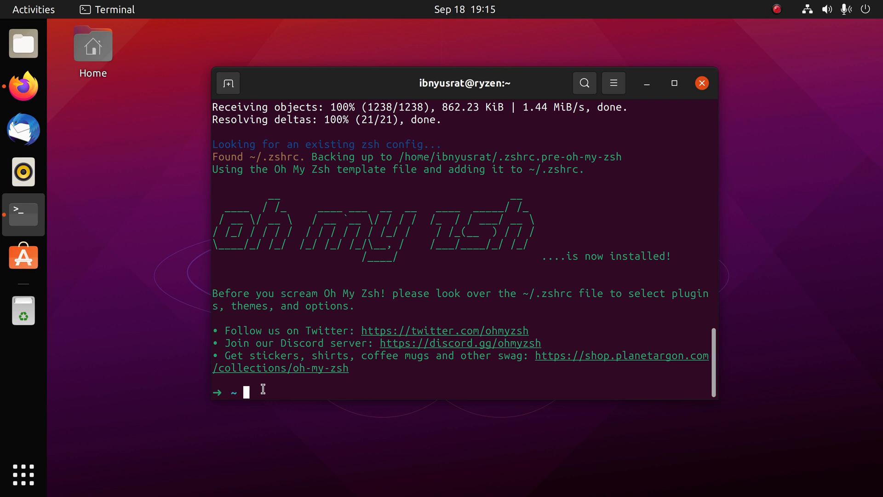
Exit the terminal and return to Firefox on the ohmyz.sh install page.
type("ex")
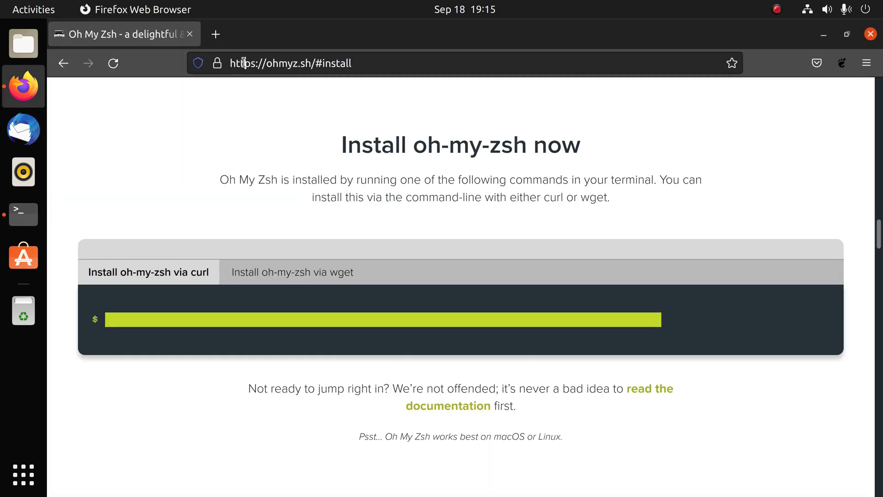
Search for powerlevel10k, open the romkatv/powerlevel10k repo, and jump to its Oh My Zsh instructions.
type("powerlevel10k")
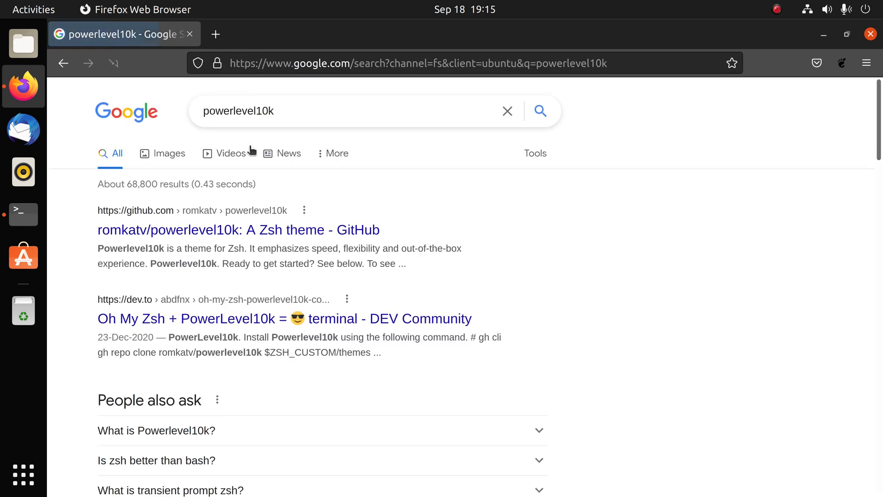
left_click(238, 230)
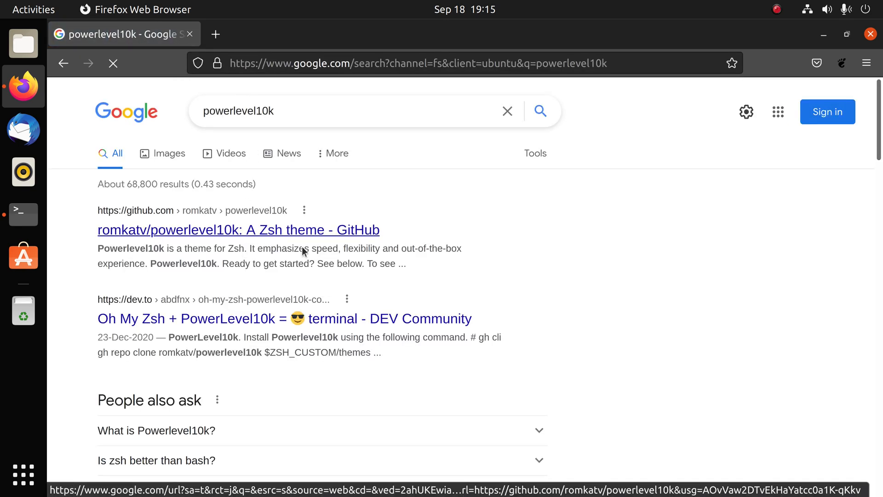
left_click(237, 230)
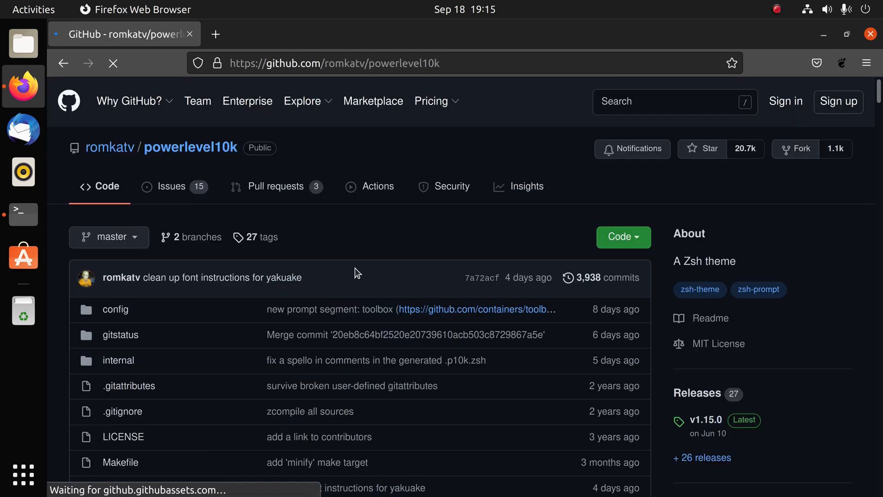
scroll("down", 3)
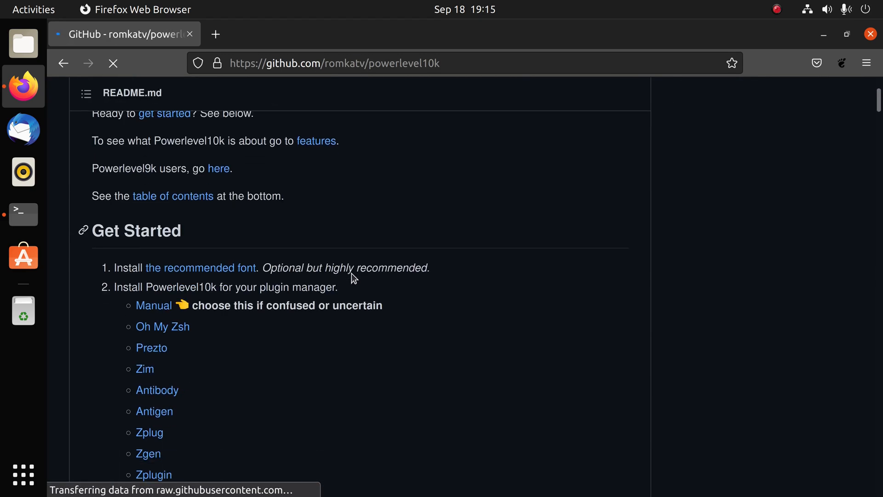
left_click(162, 326)
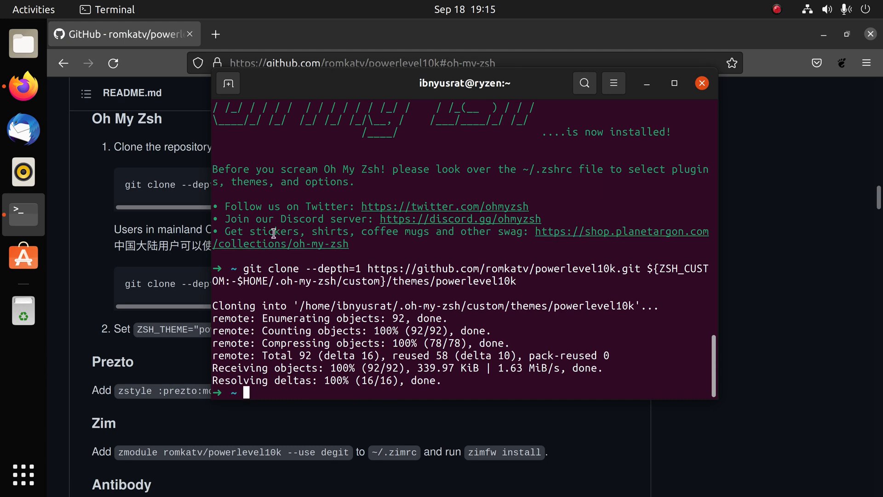
mouse_move(181, 431)
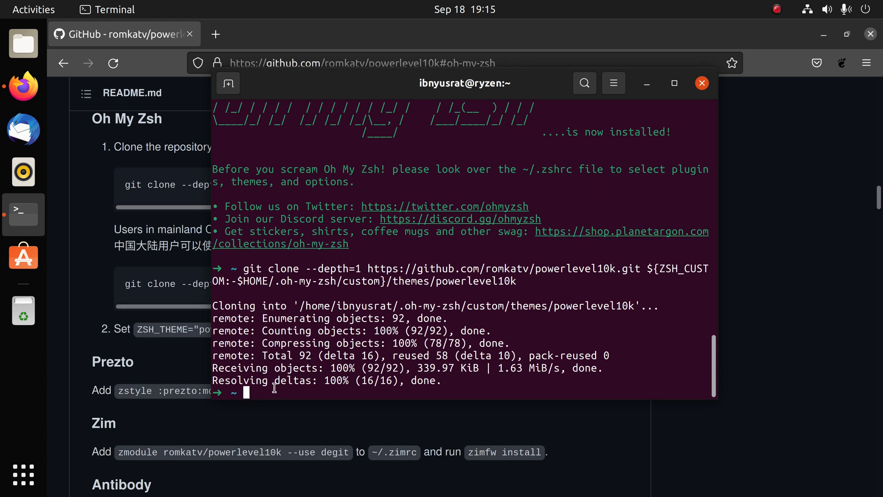
mouse_move(375, 204)
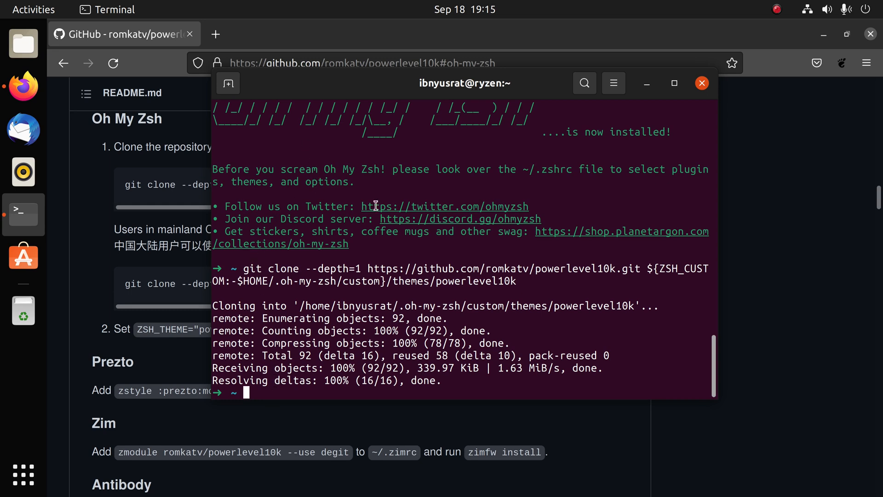
mouse_move(286, 335)
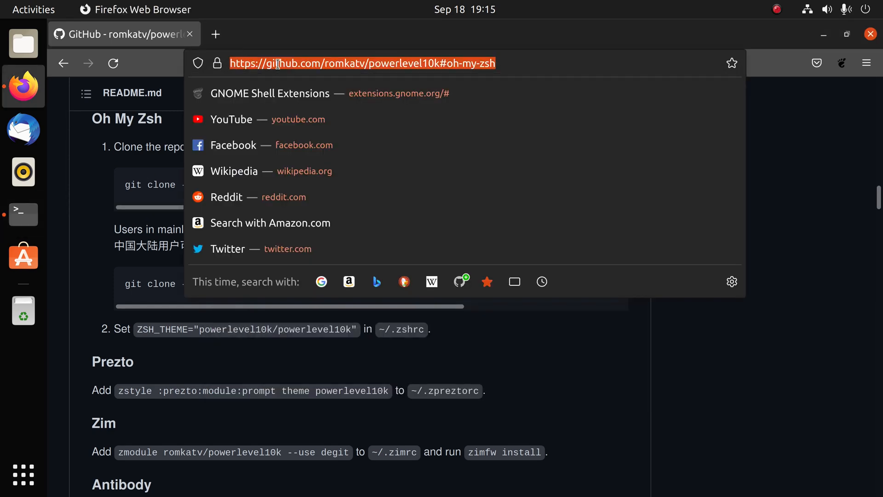
Go to github.com/ibnyusrat/my-linux-setup and open its powerline-fonts folder.
left_click(287, 143)
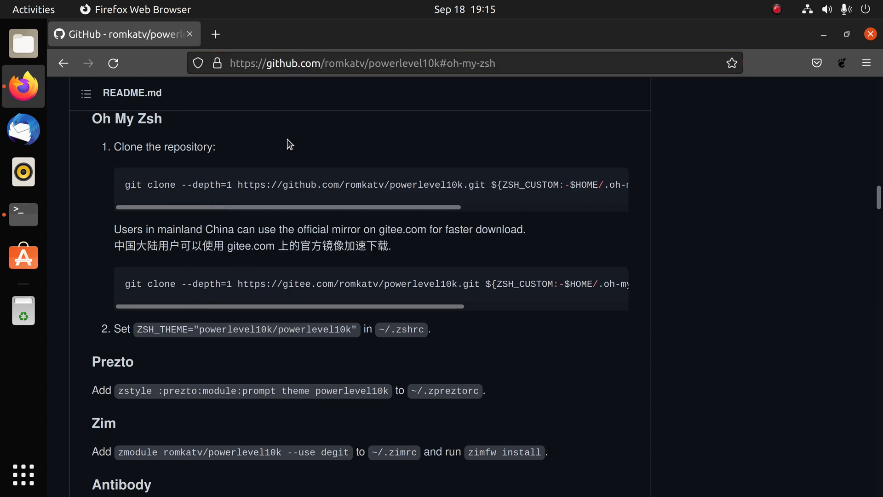
left_click(360, 62)
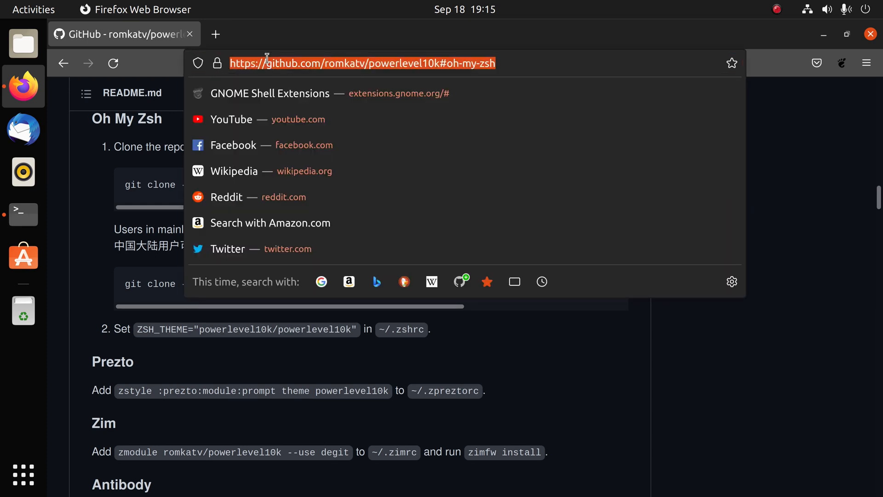
type("github.com/ibny")
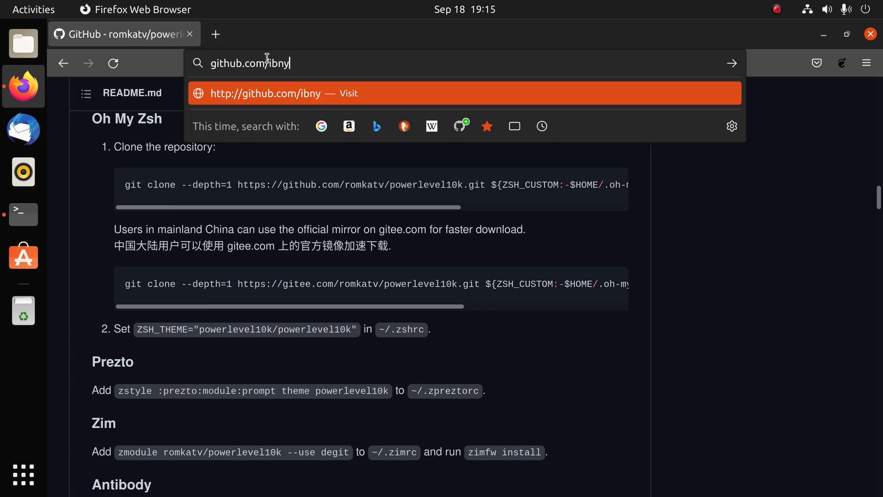
type("usrat/")
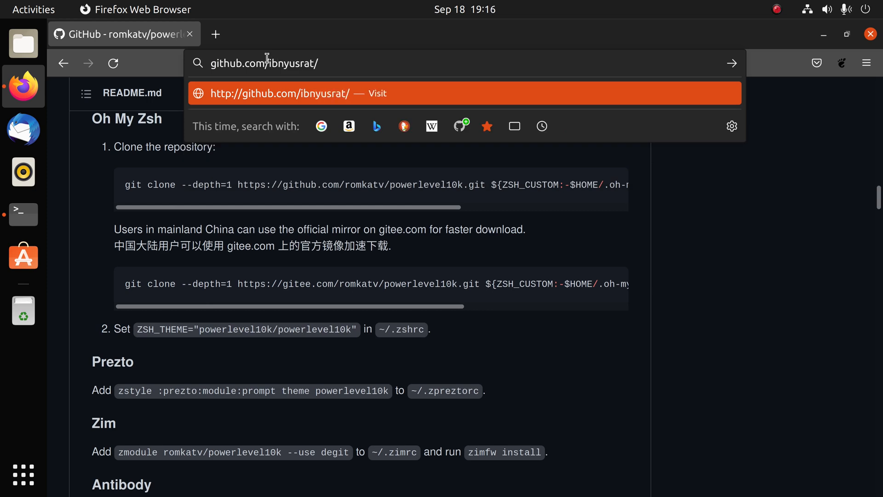
type("my-linux-setup")
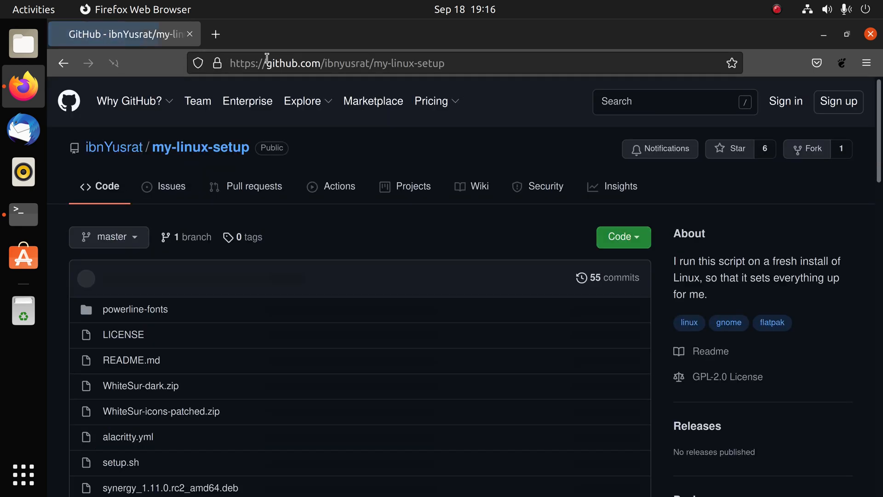
scroll("down", 3)
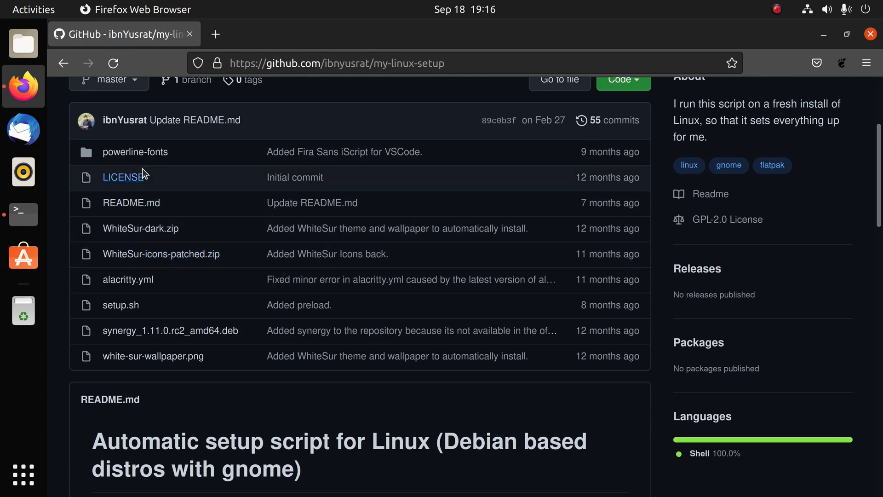
mouse_move(134, 151)
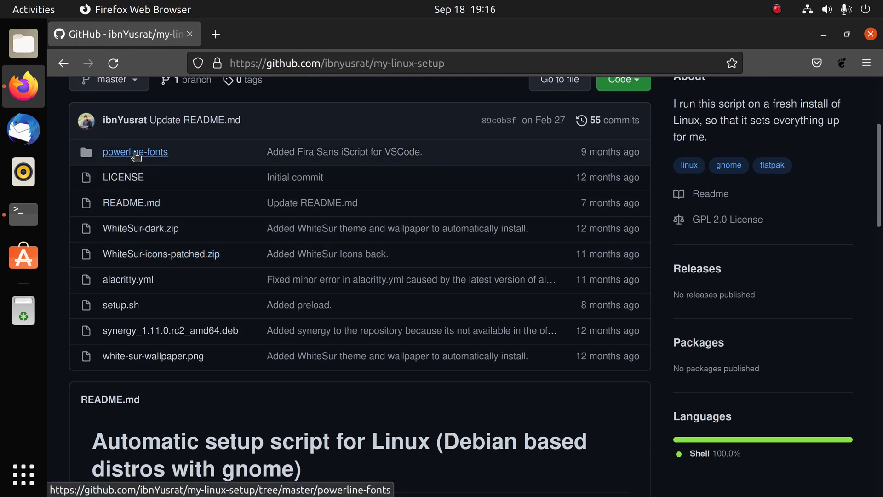
left_click(135, 152)
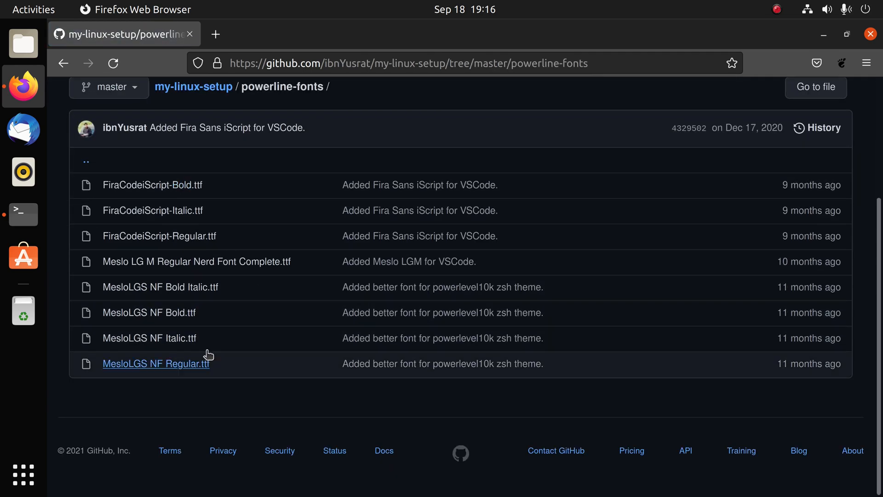
mouse_move(608, 96)
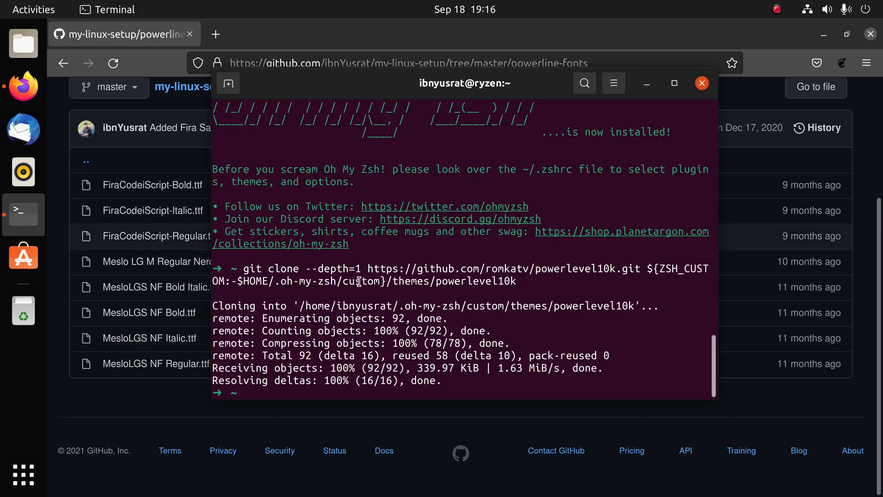
type("pwd")
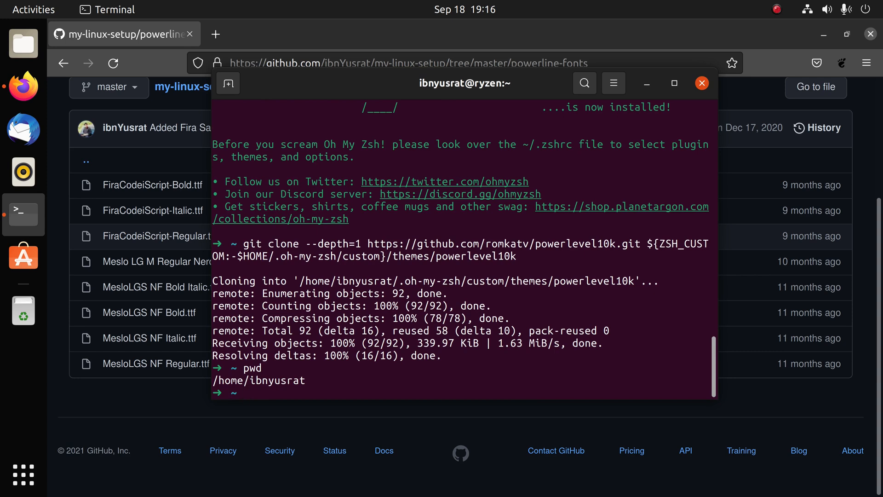
type("git clone")
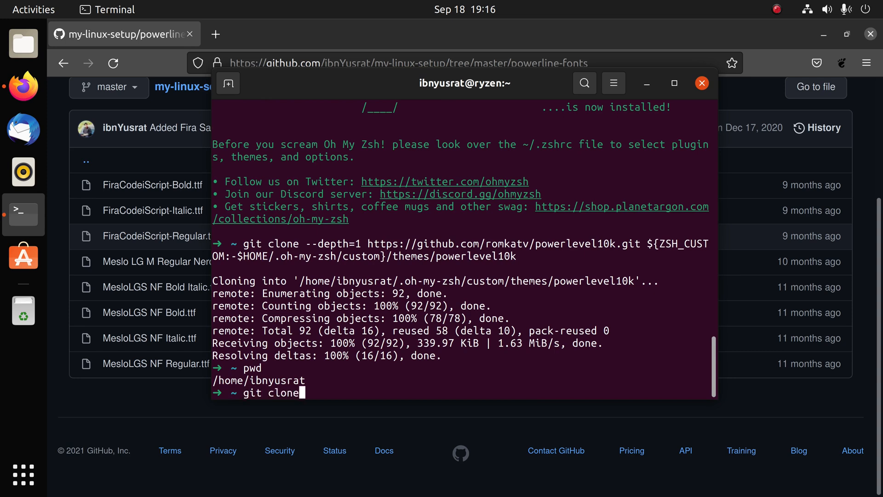
type("https://")
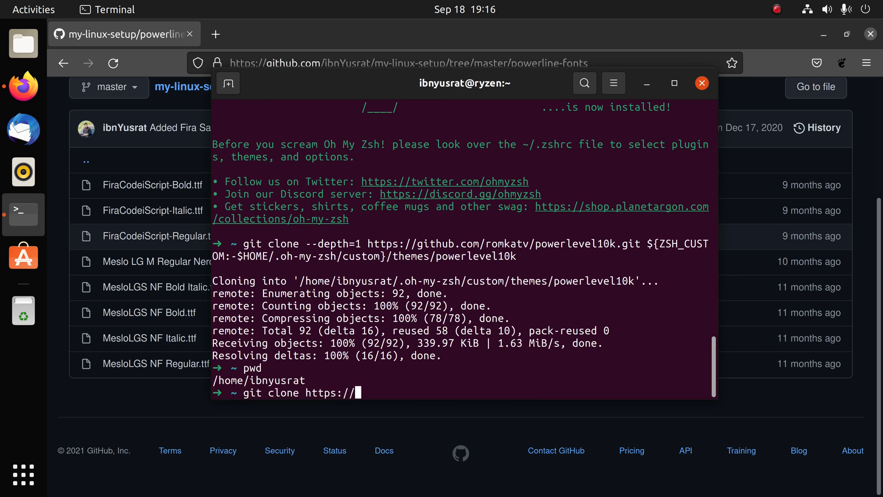
type("github.com/ibnyu")
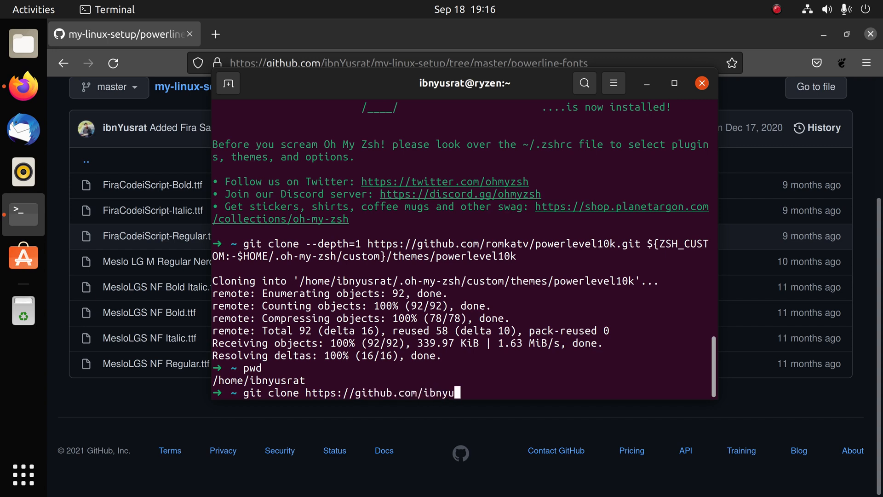
type("srat/my-l")
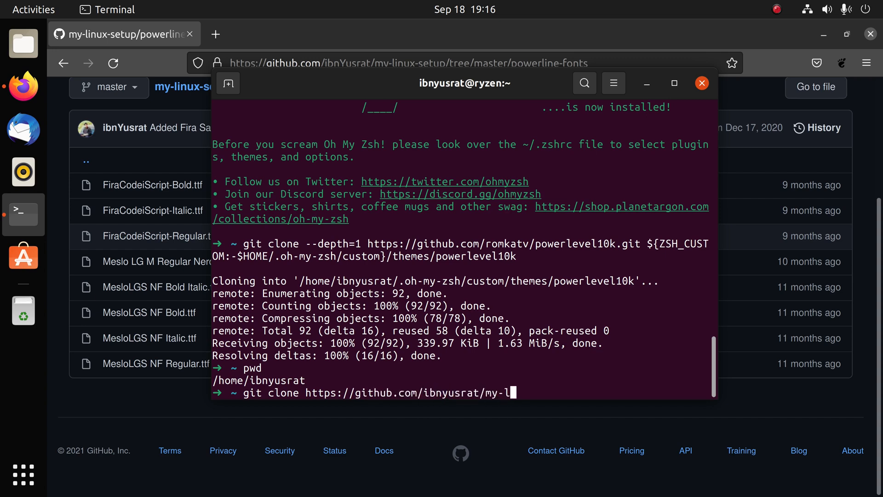
type("inux-setup")
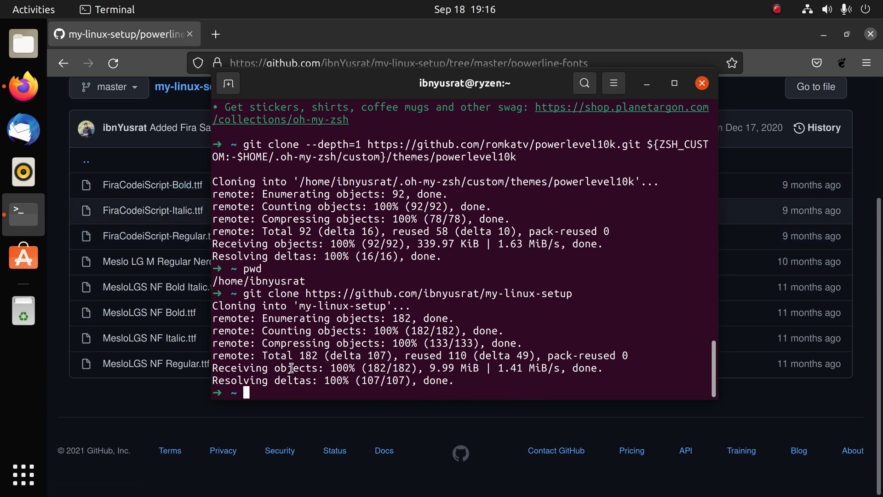
mouse_move(276, 388)
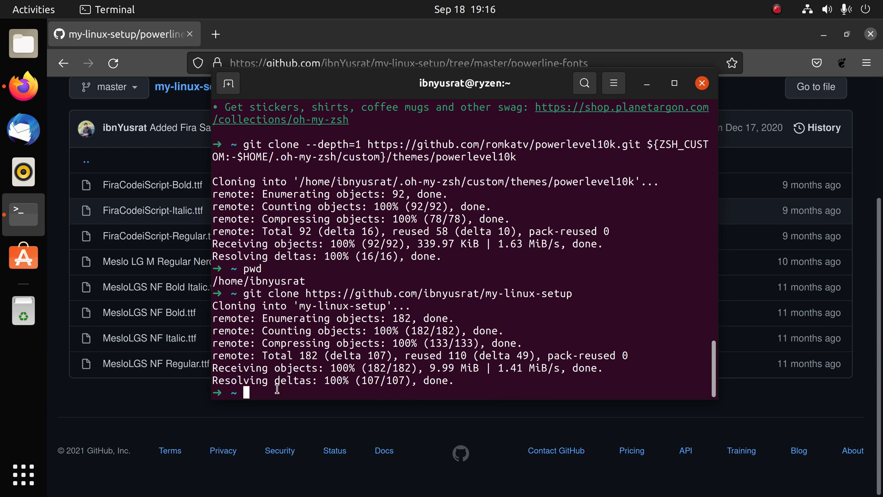
mouse_move(383, 331)
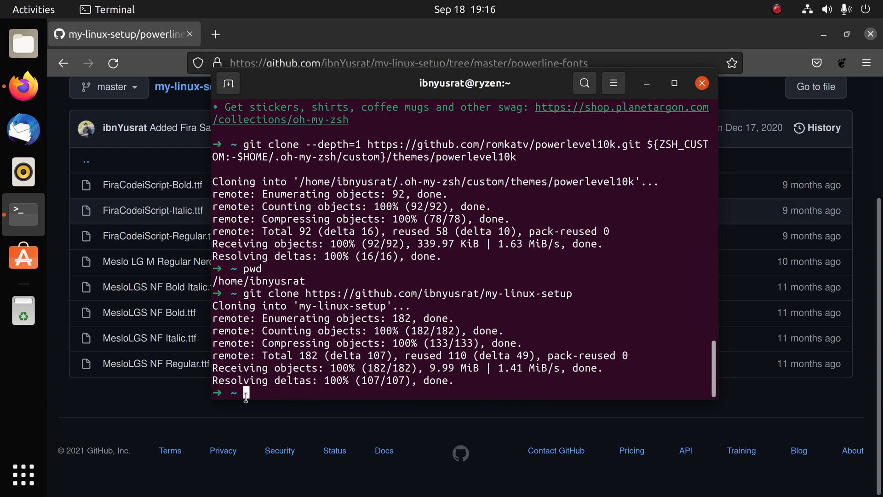
mouse_move(275, 392)
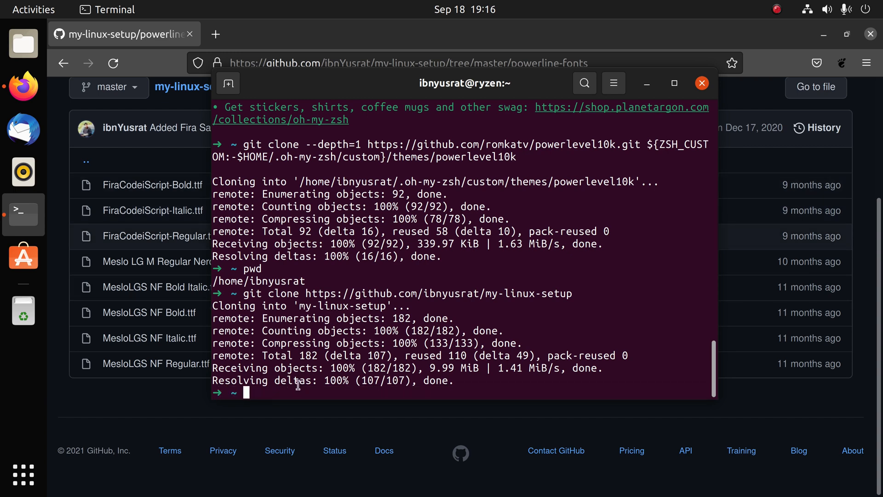
mouse_move(24, 85)
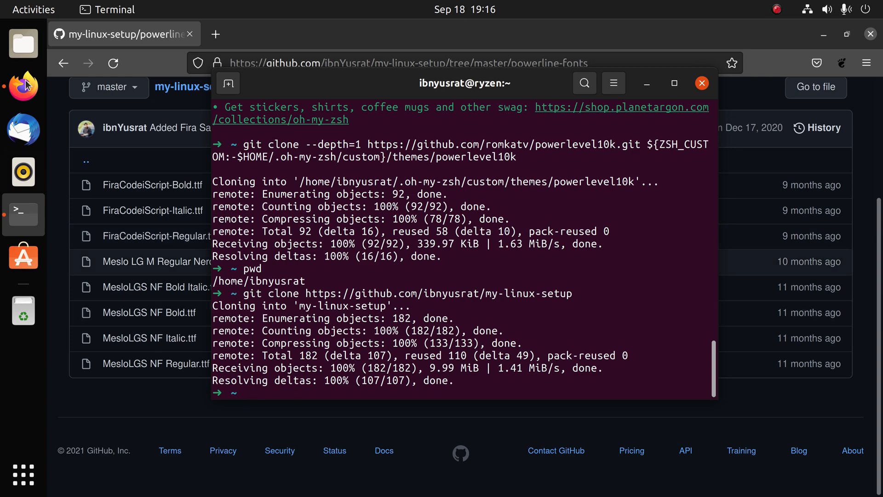
Browse Files into my-linux-setup/powerline-fonts, reveal hidden files, and add a .fonts folder.
left_click(23, 43)
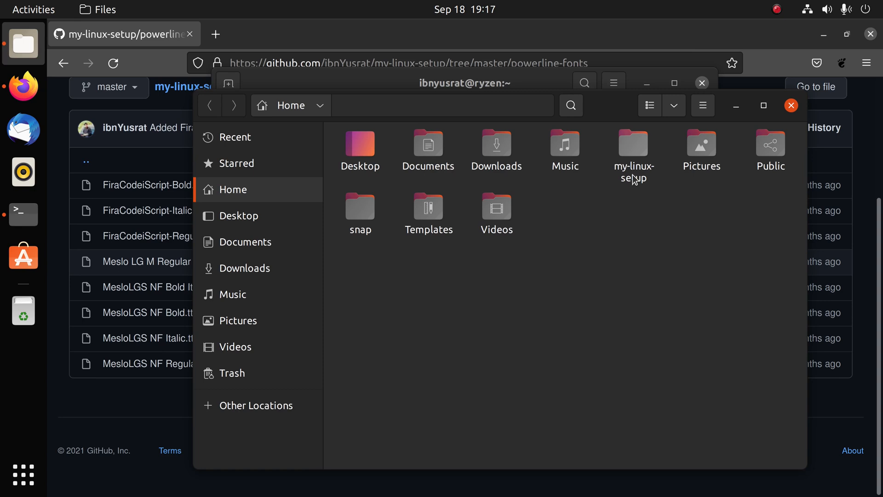
double_click(634, 151)
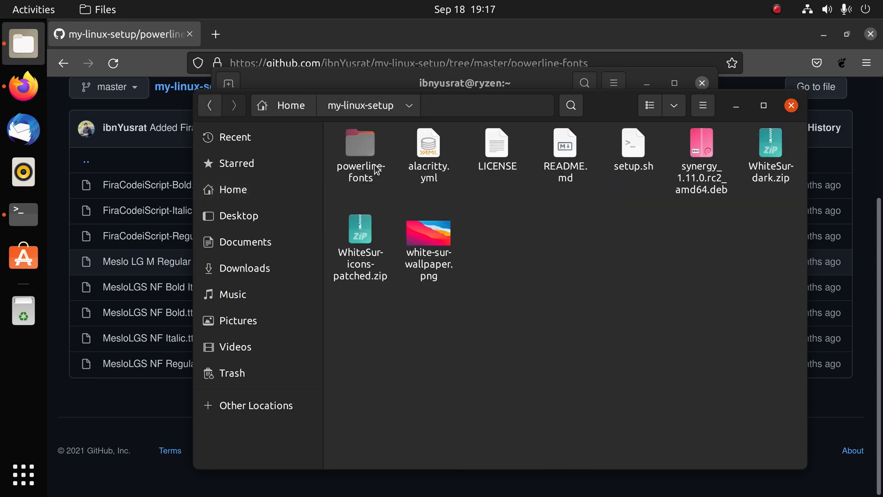
double_click(360, 149)
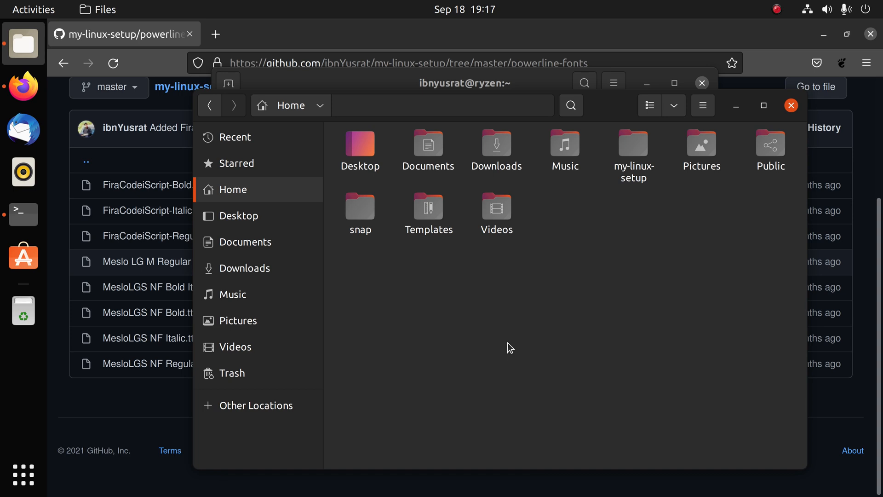
key("ctrl+h")
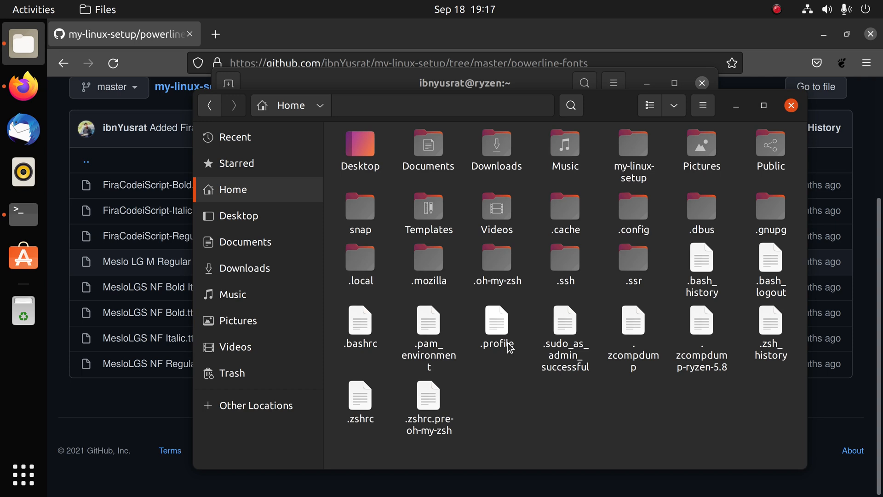
mouse_move(516, 379)
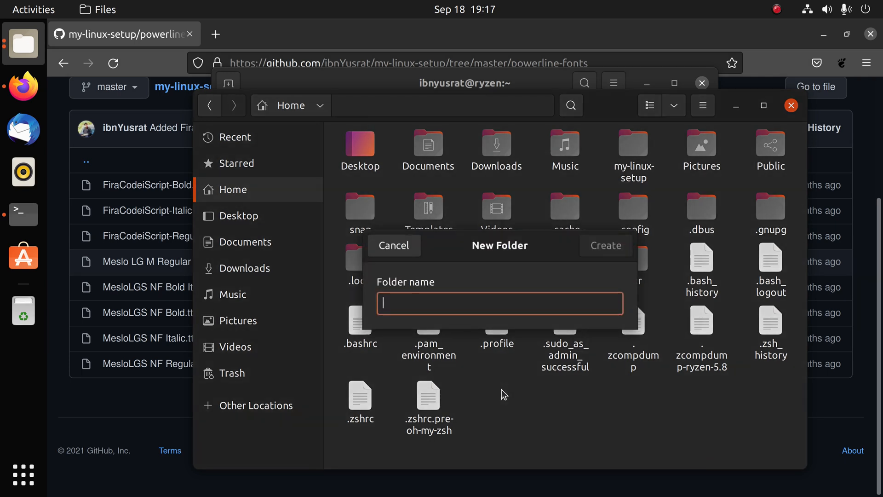
type(".")
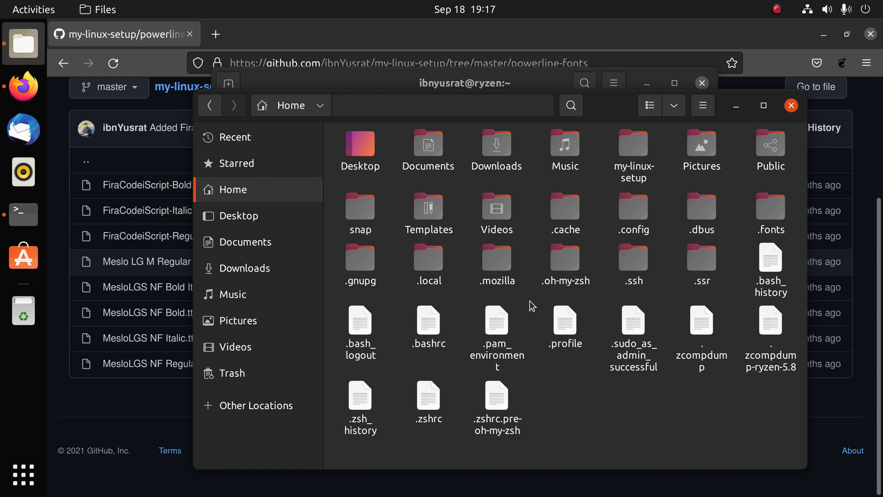
key("ctrl+h")
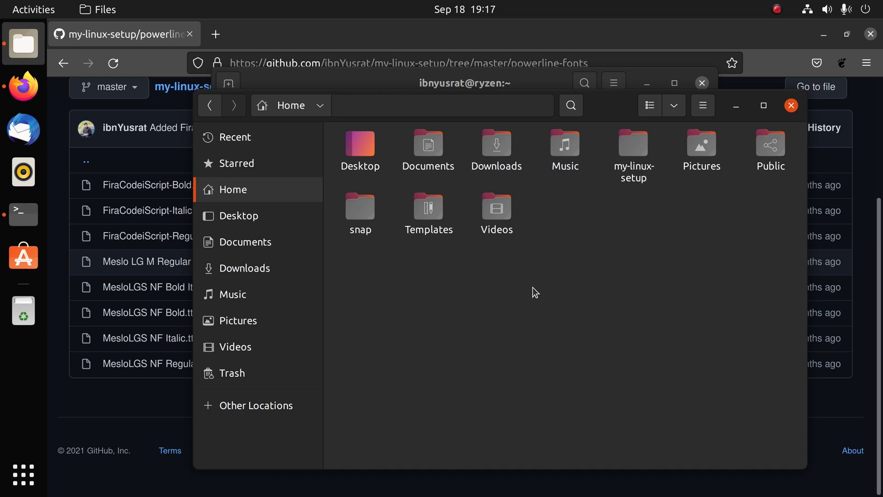
mouse_move(555, 251)
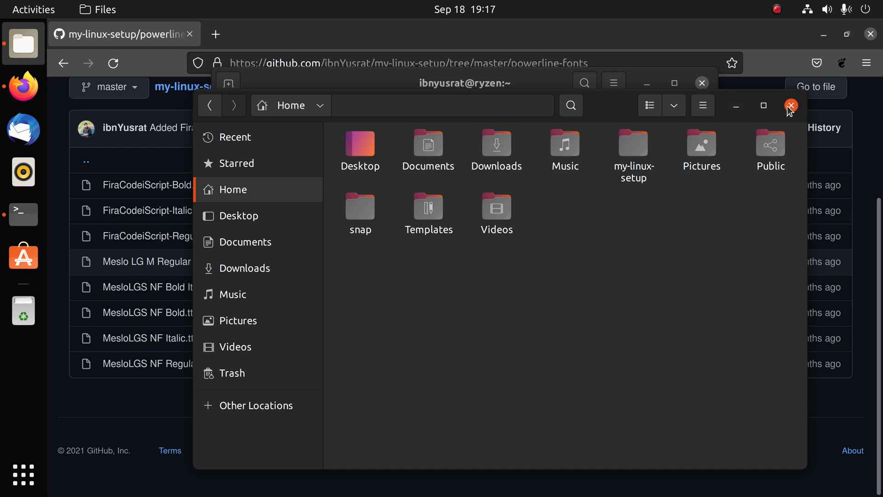
Close Files, then install gnome-tweaks with apt after gnome-tweak-tool proves unavailable.
left_click(789, 106)
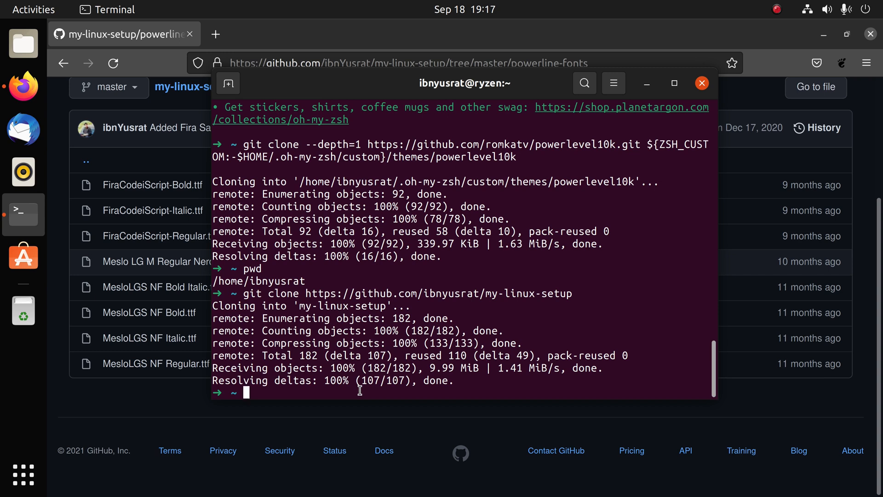
type("sudo apt install gn")
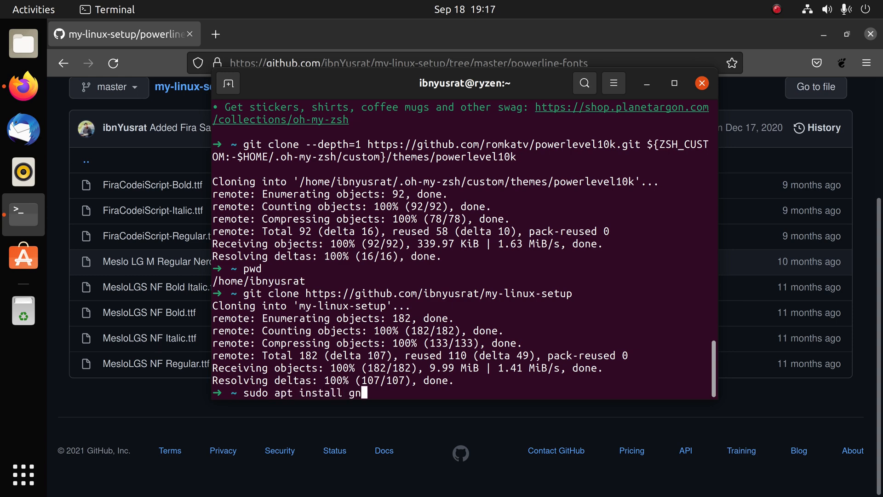
type("ome-tweak-tool")
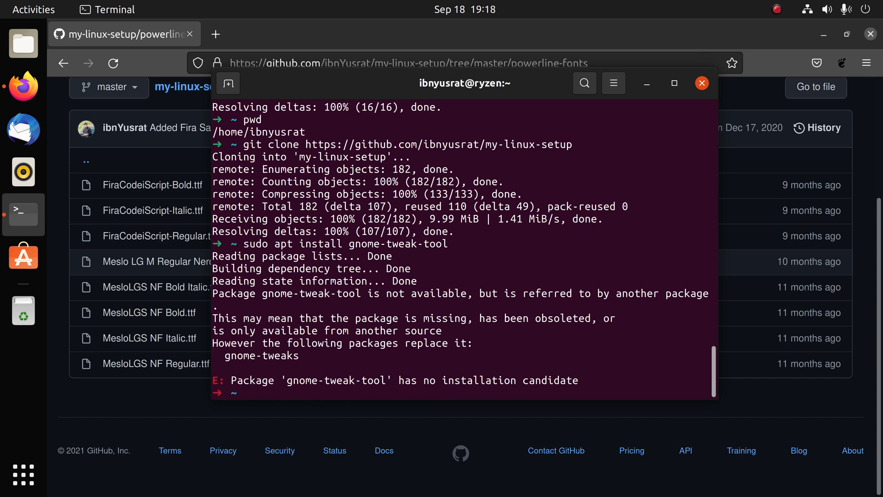
type("sudo apt install gnome-tweak-t")
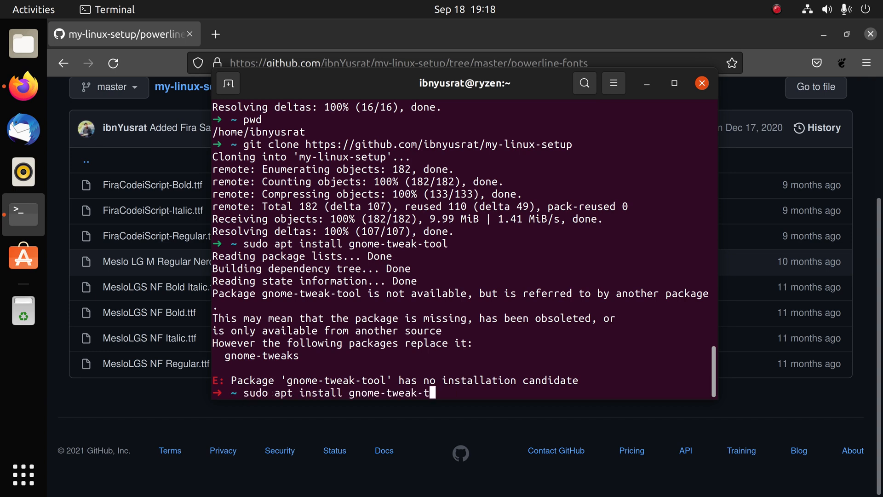
key("Return")
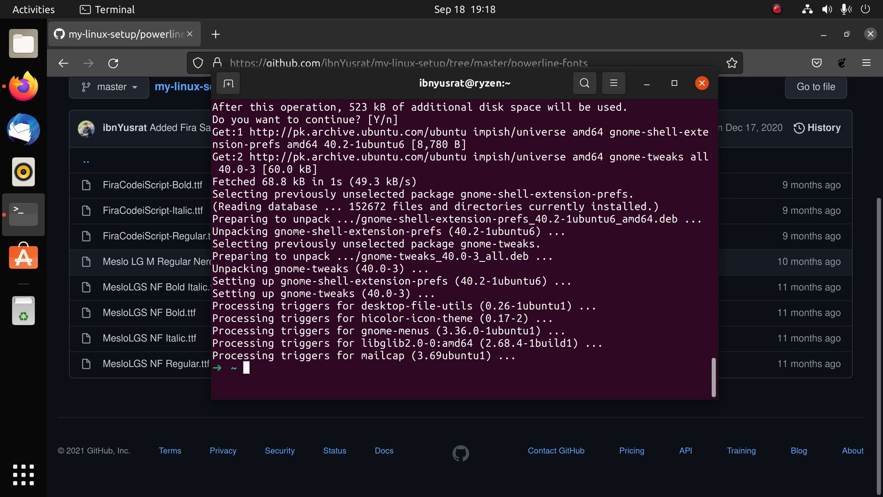
left_click(34, 9)
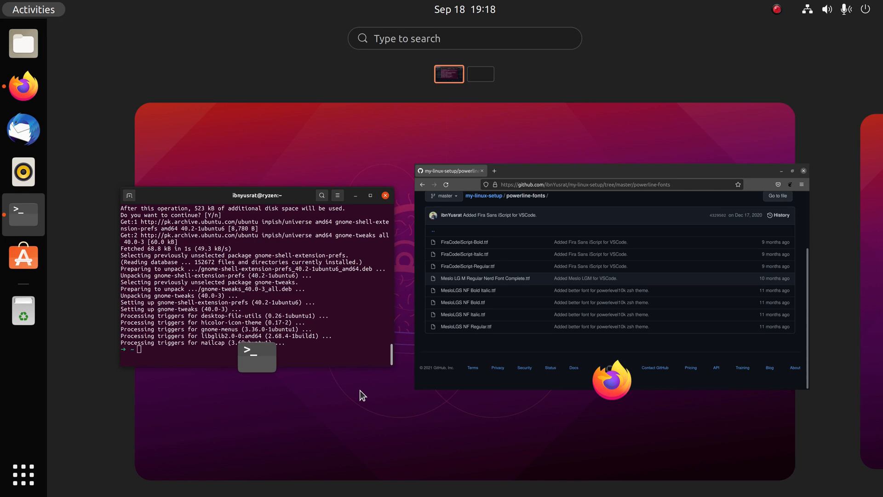
Launch Tweaks and set the Monospace Text font to MesloLGS NF Regular 13.
type("tweak")
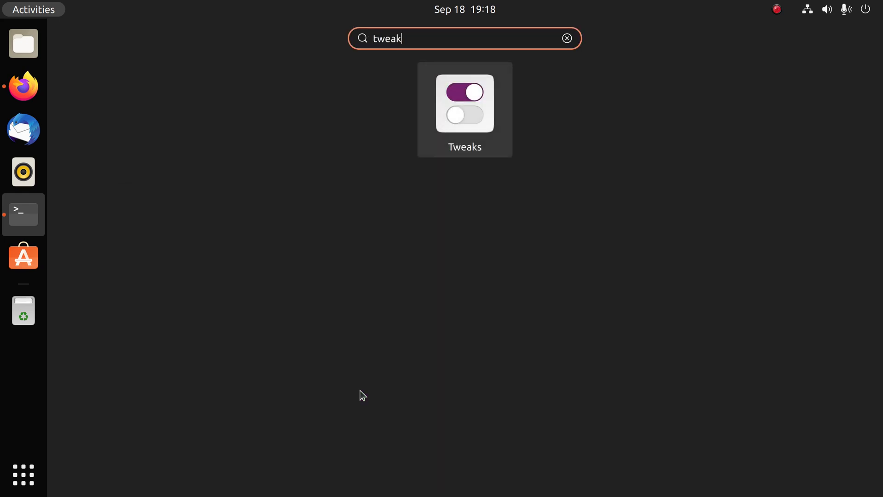
left_click(464, 103)
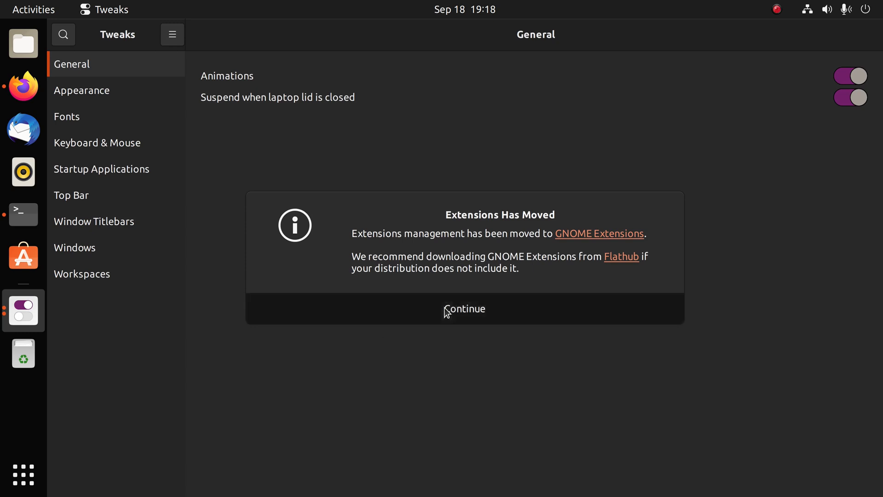
left_click(66, 116)
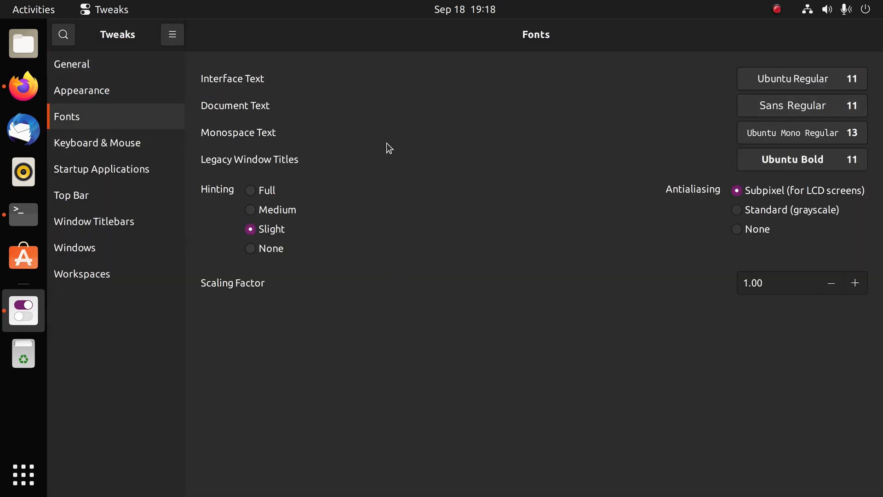
left_click(800, 132)
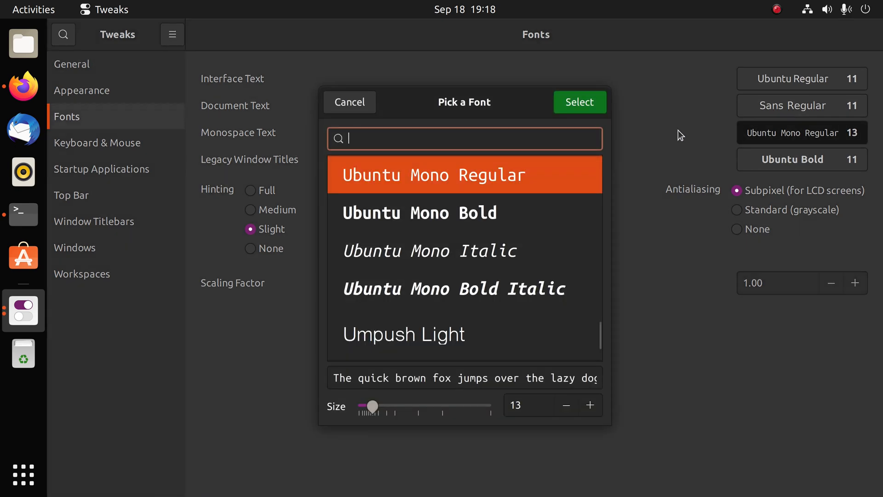
type("Mes")
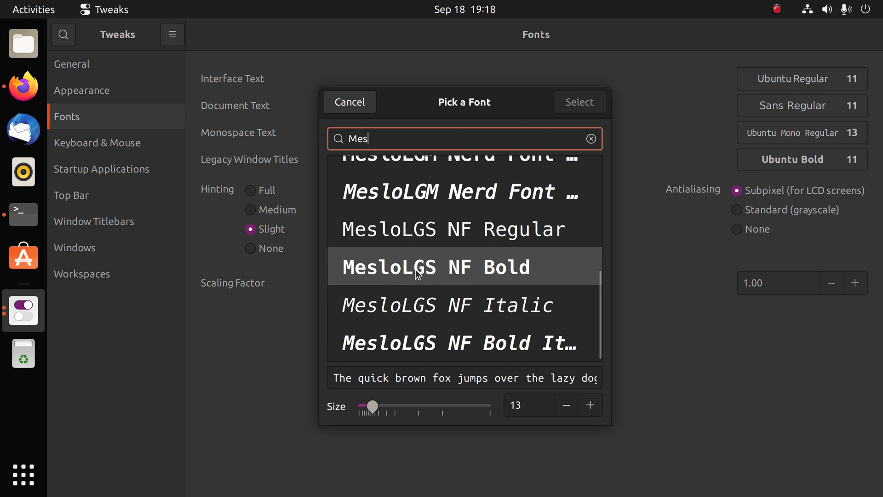
left_click(464, 229)
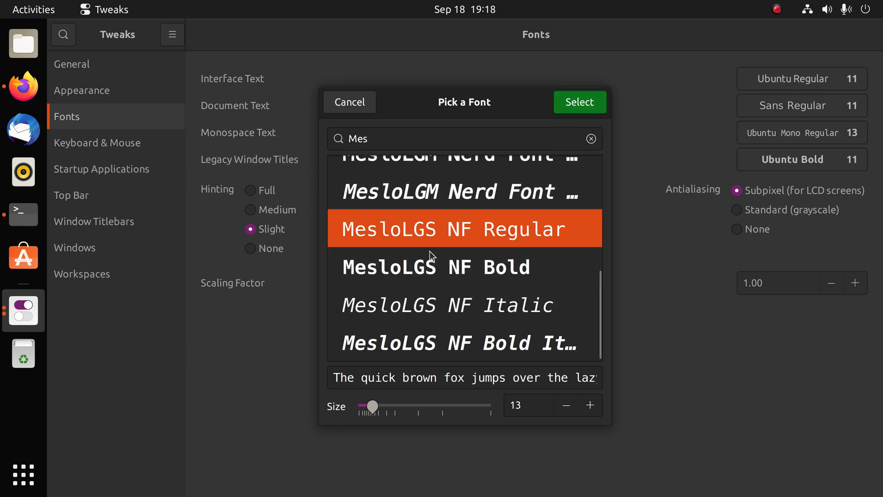
mouse_move(512, 247)
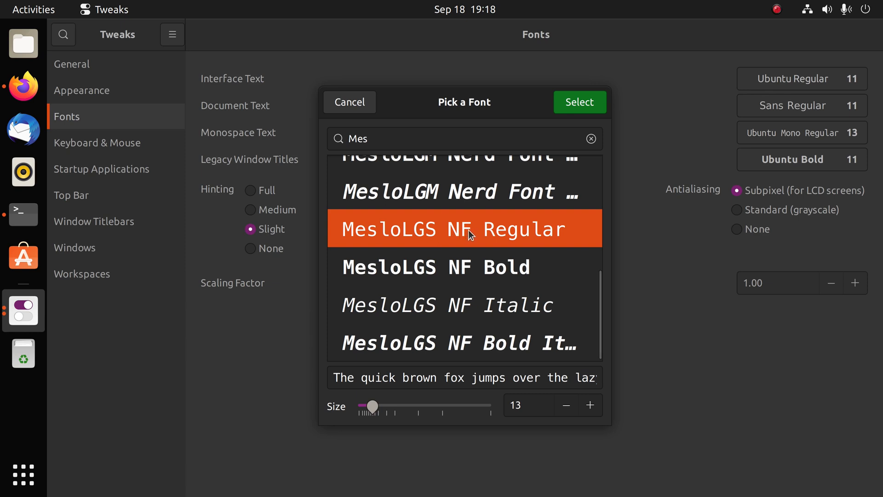
mouse_move(586, 130)
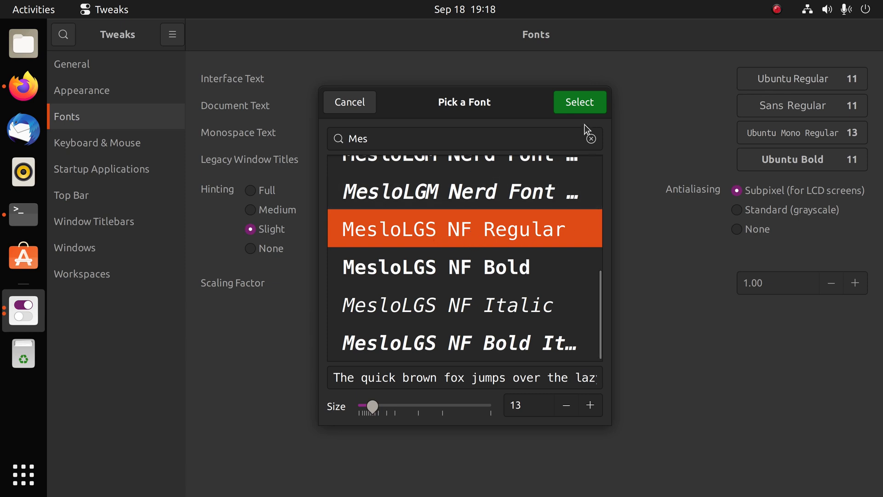
left_click(579, 102)
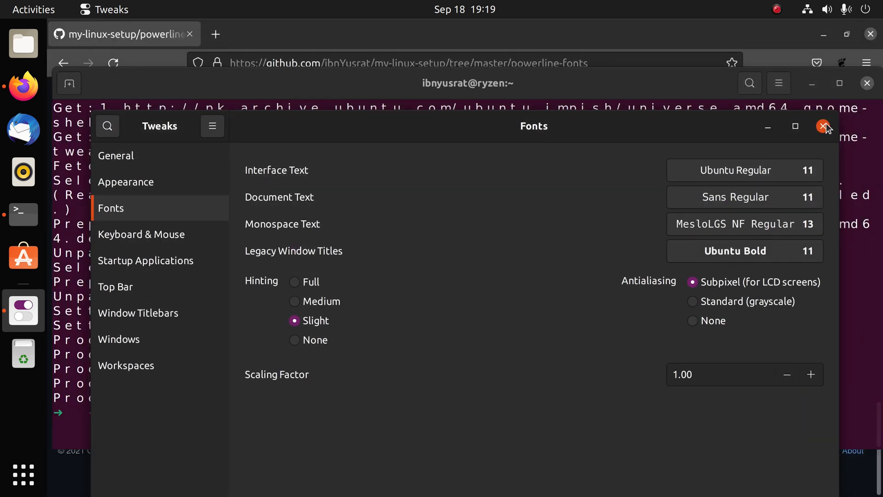
Close Tweaks, exit and relaunch Terminal, then clear the screen.
left_click(823, 126)
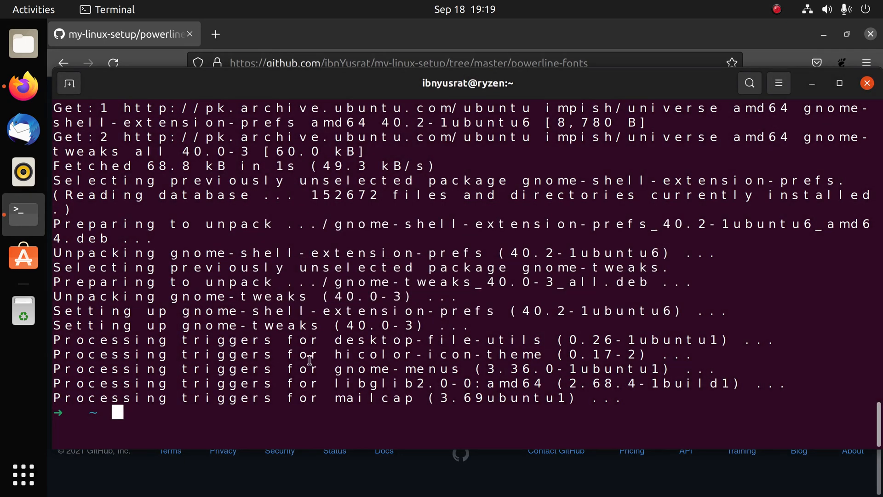
type("exit")
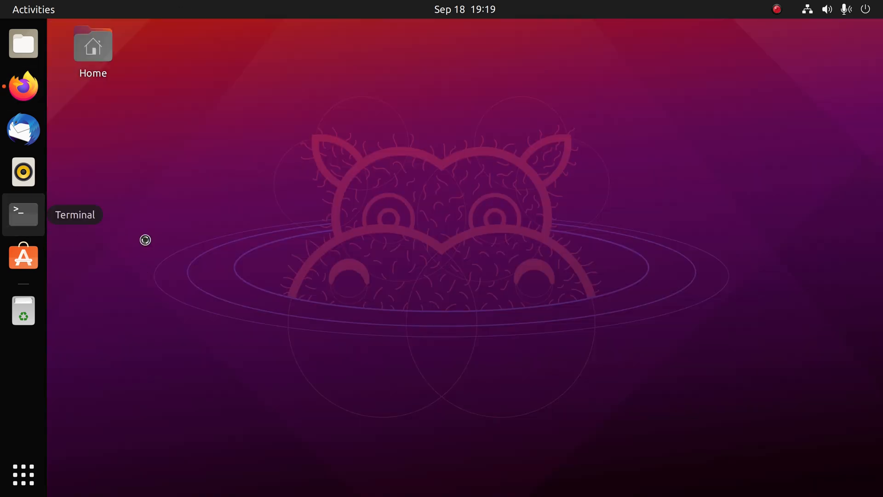
left_click(23, 214)
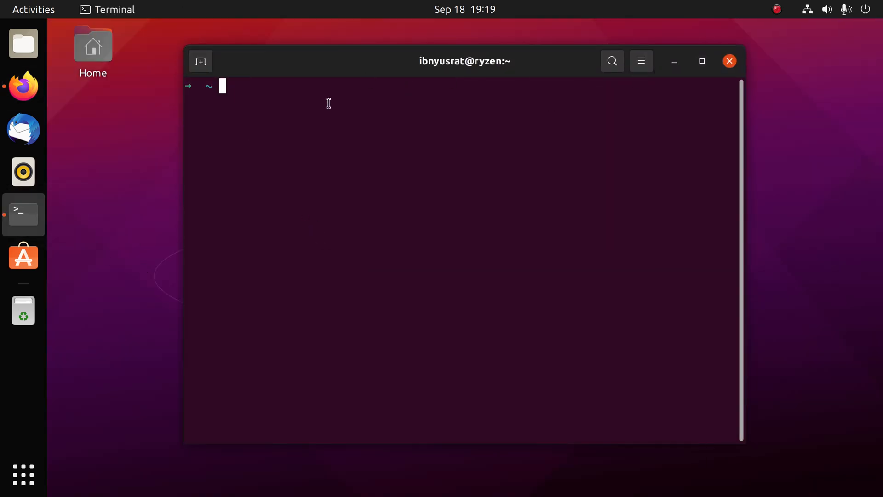
type("clea")
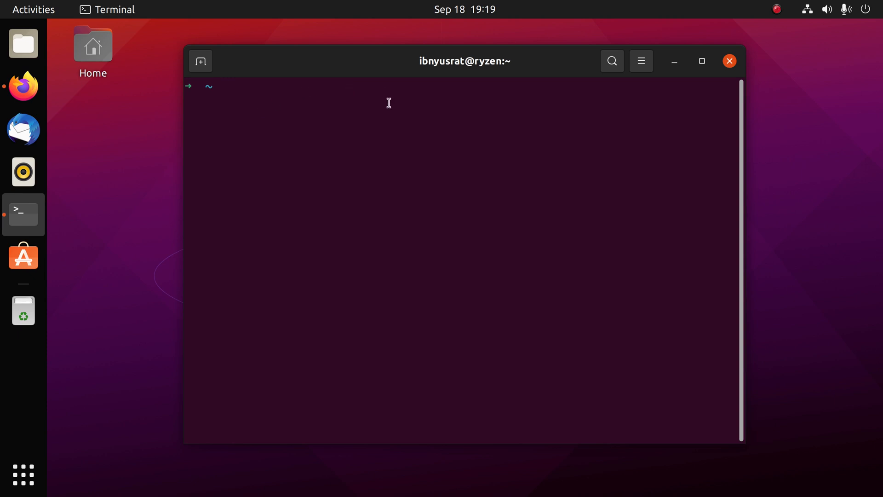
mouse_move(23, 86)
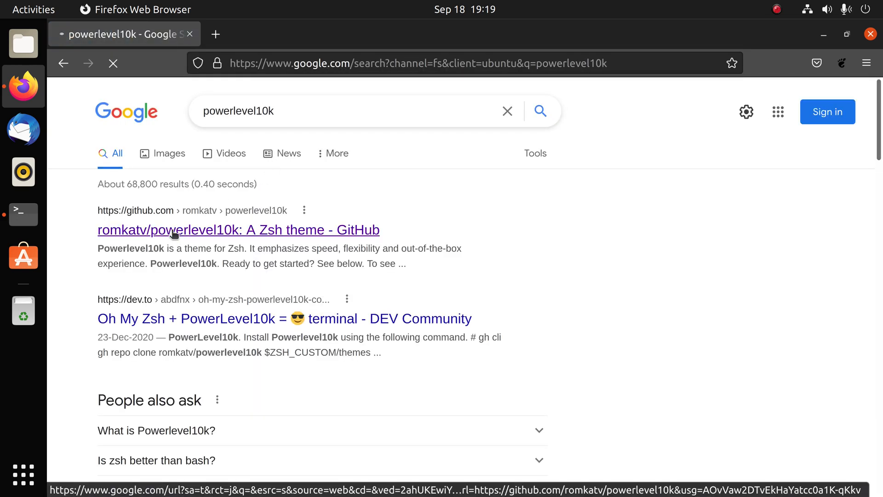
Open the romkatv/powerlevel10k repository and follow its Oh My Zsh installation link.
left_click(238, 230)
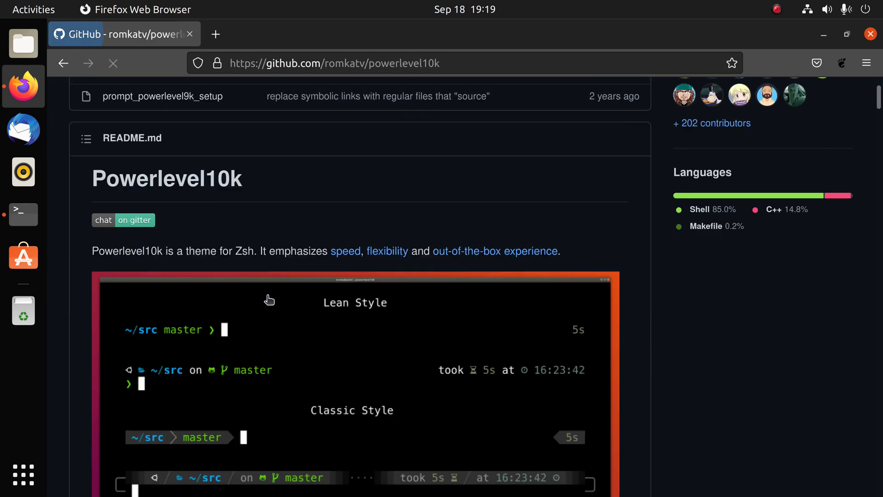
scroll("down", 3)
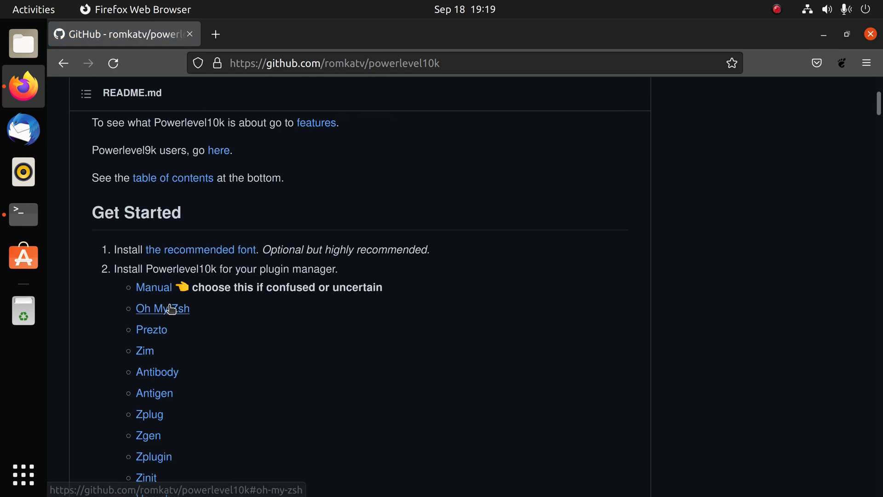
left_click(162, 308)
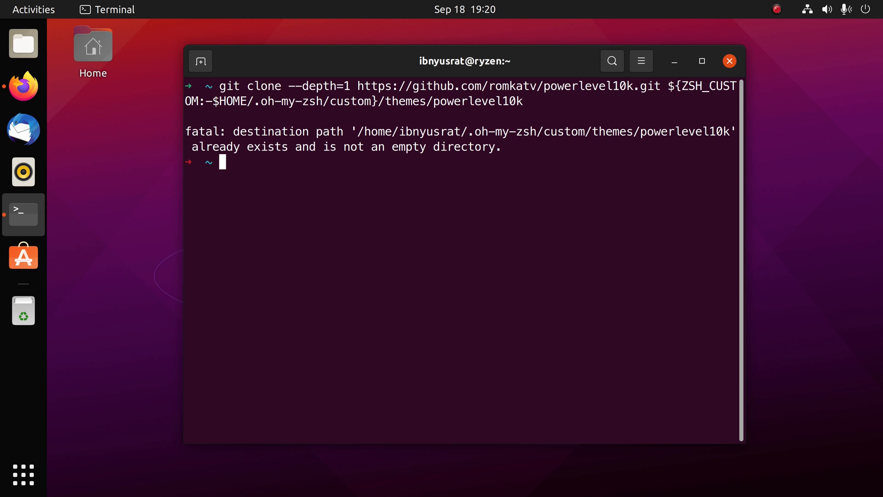
Try editing ~/.zshrc with vim, then open it in gedit instead.
type("vim ~")
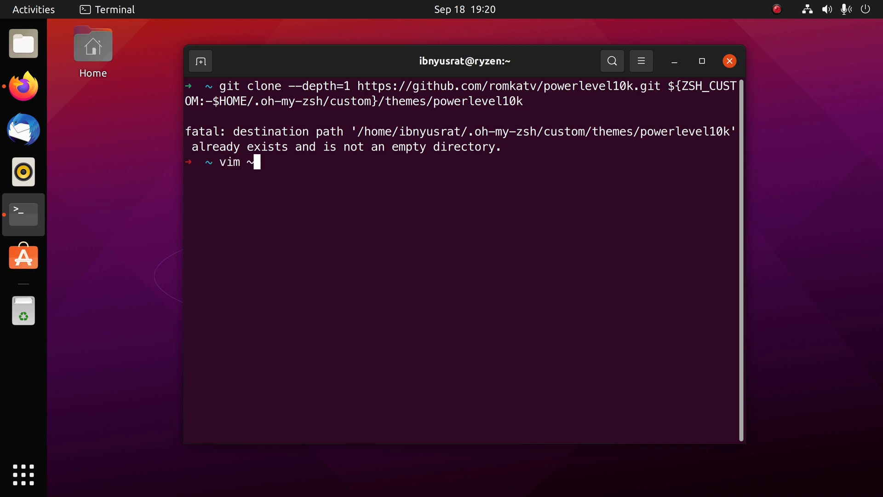
type("/.zshrc")
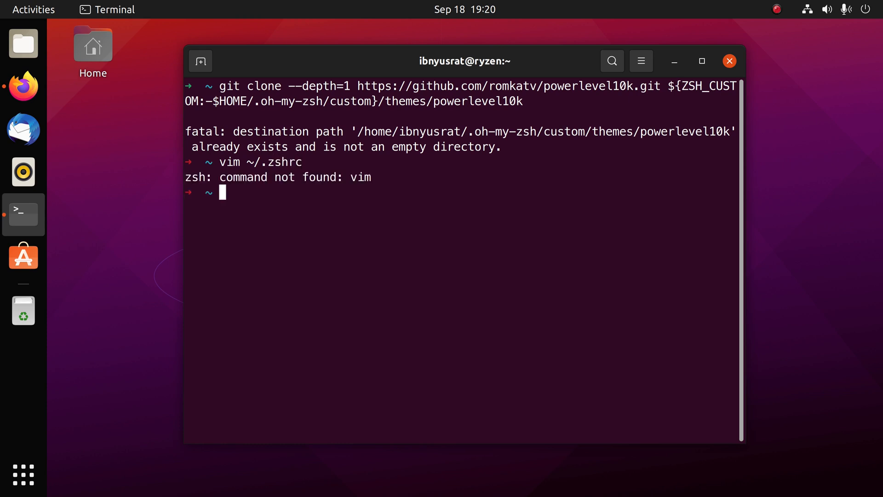
type("sud")
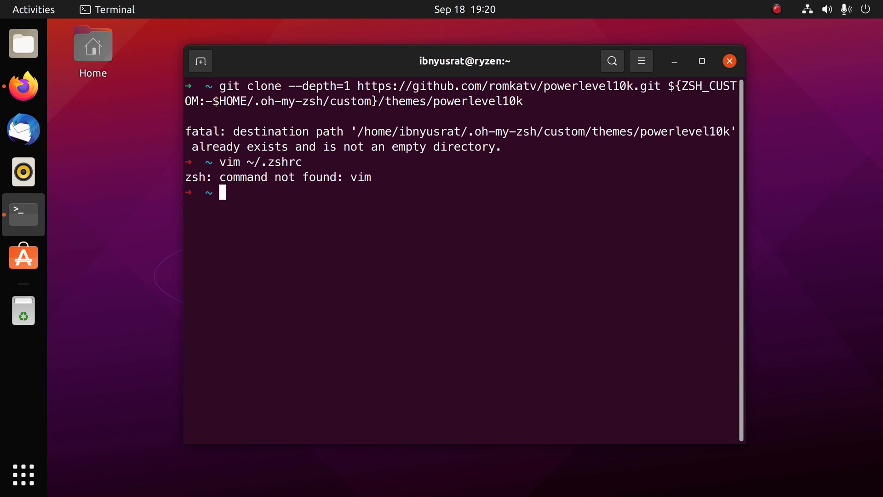
type("gedit ~/.")
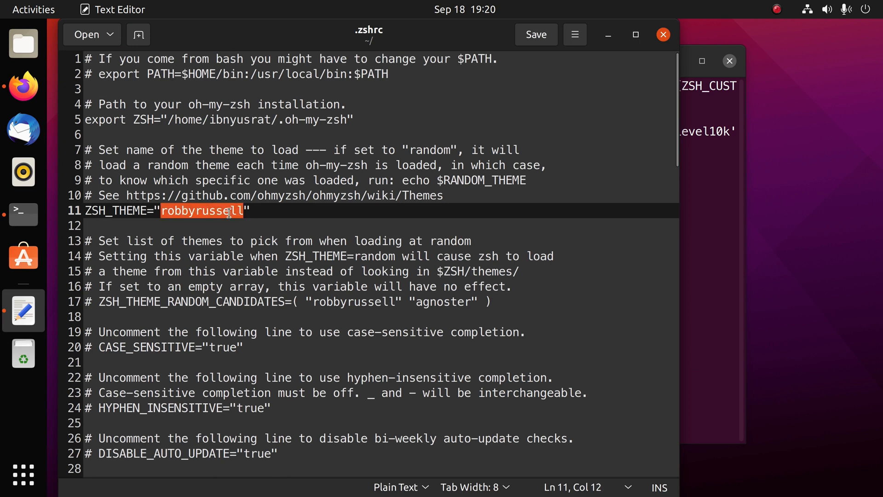
Set ZSH_THEME to powerlevel10k/powerlevel10, save the file, and close gedit.
type("powerl")
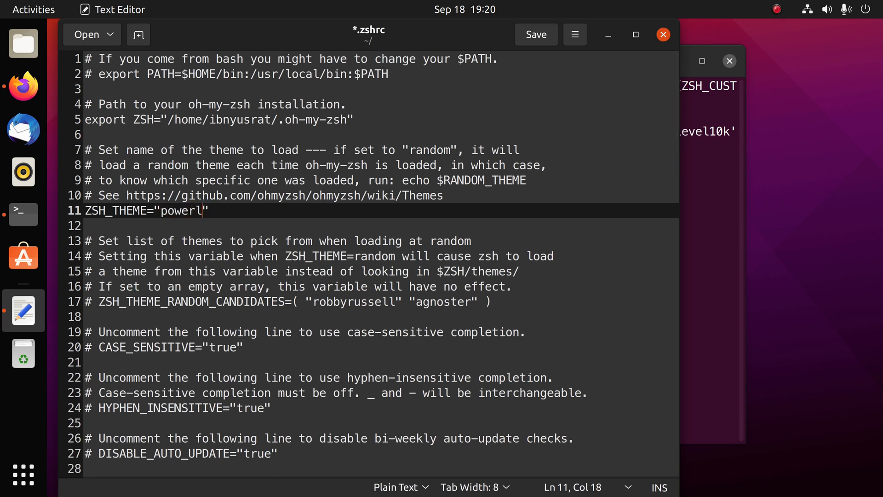
type("evel10k/powerlevel10")
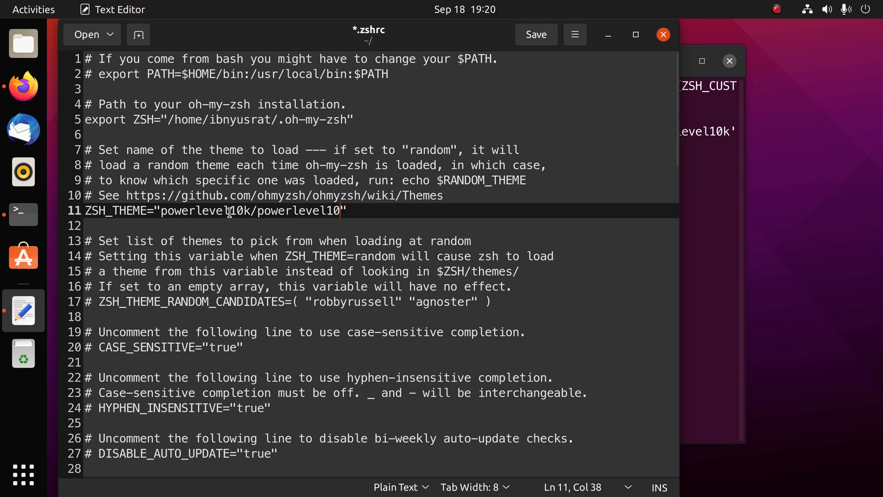
left_click(535, 34)
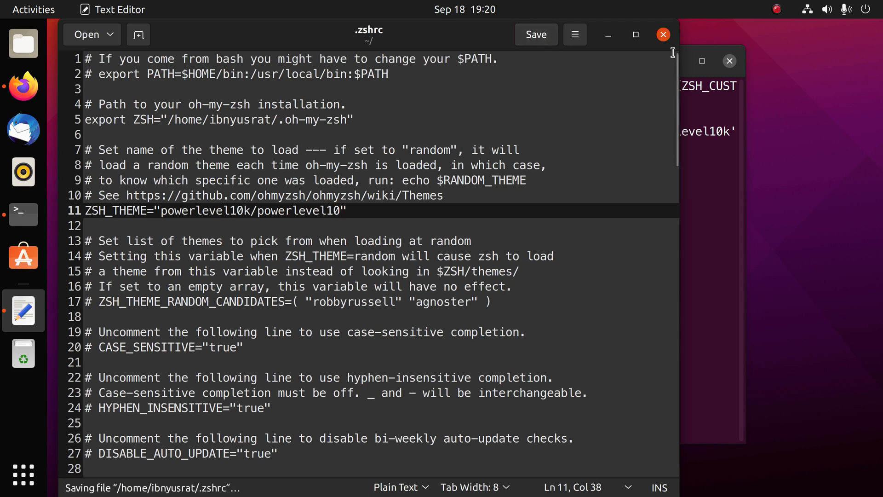
left_click(663, 34)
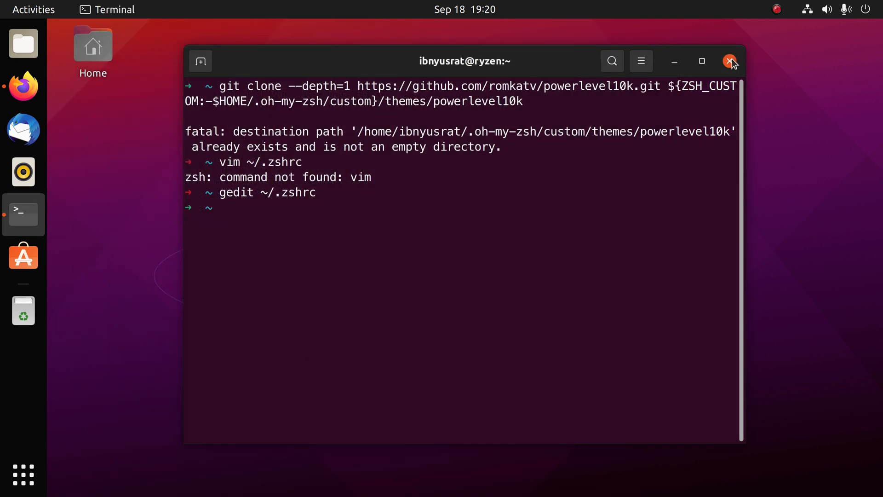
Relaunch Terminal, hit the missing powerlevel10 theme error, and reopen ~/.zshrc in gedit.
left_click(730, 61)
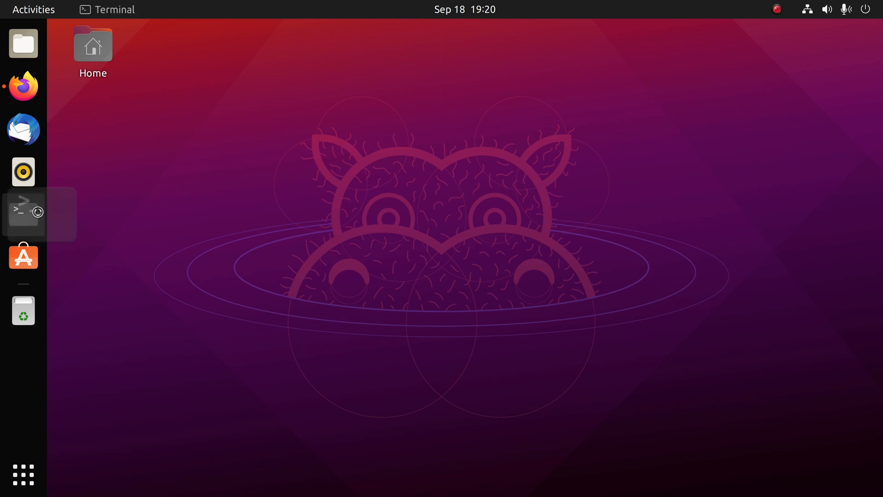
left_click(22, 214)
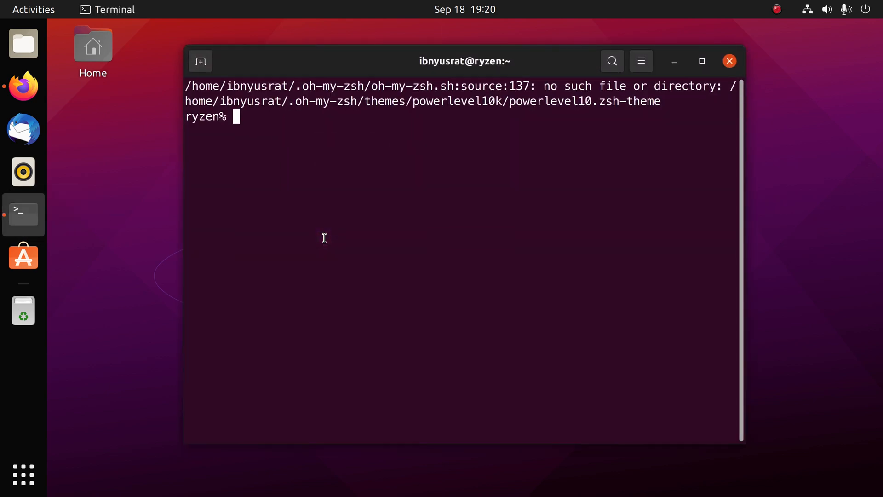
mouse_move(499, 85)
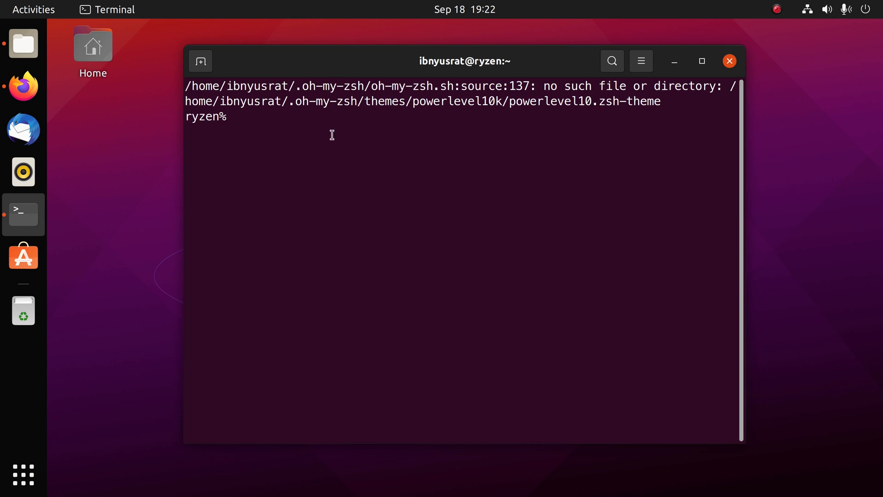
type("gedit")
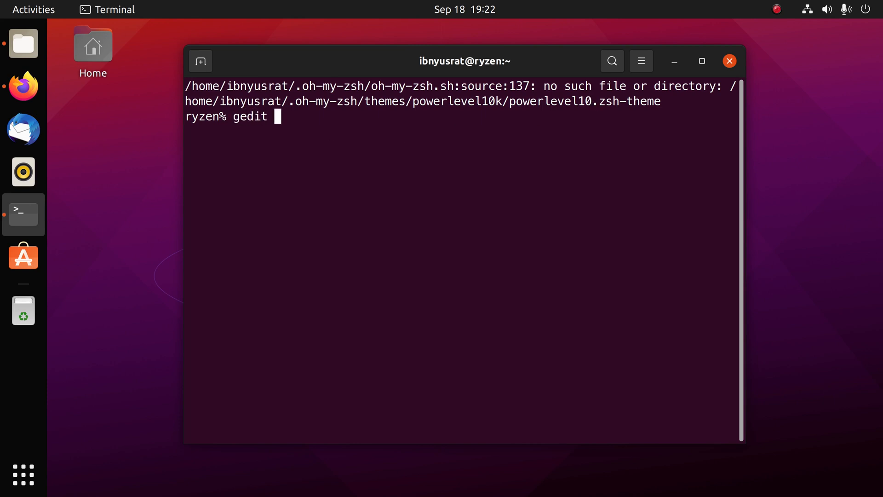
type("~/.zshrc")
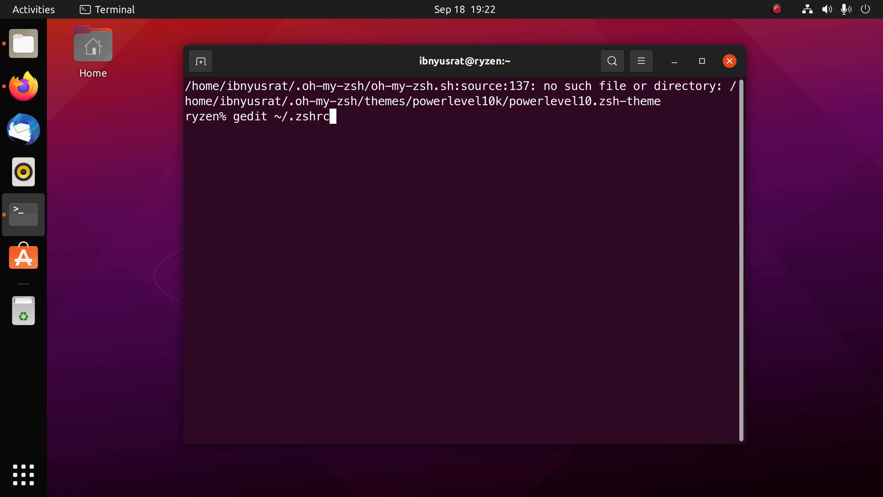
key("Return")
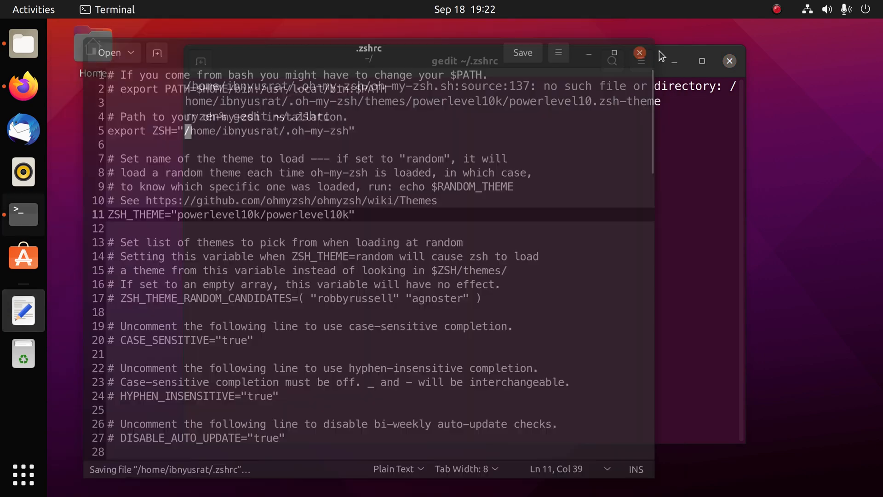
Close gedit and answer the p10k configuration wizard prompts with y, y and 1.
left_click(639, 53)
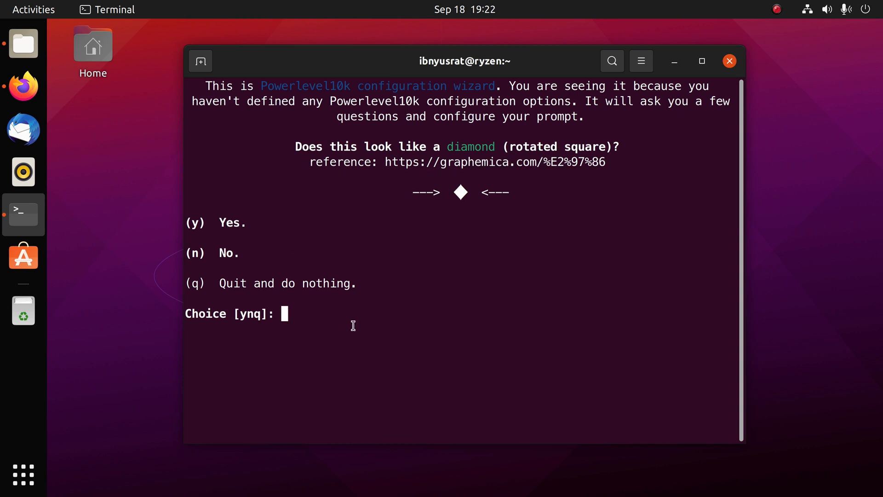
type("y")
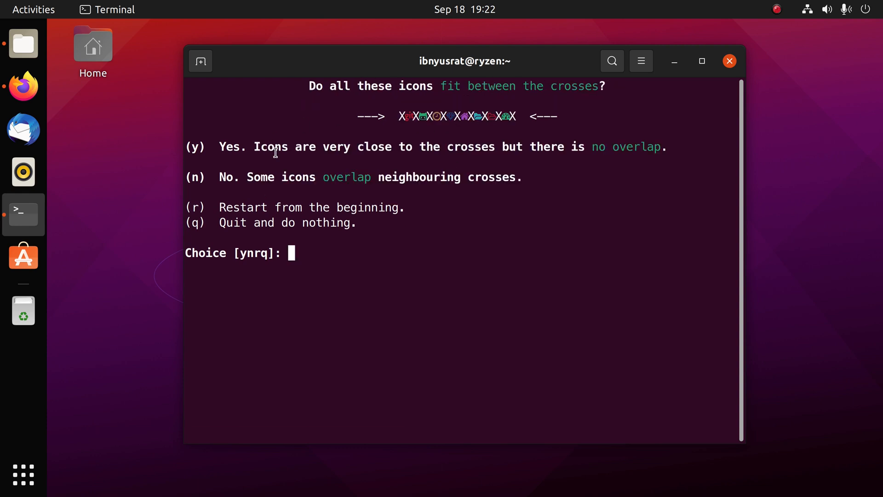
type("y")
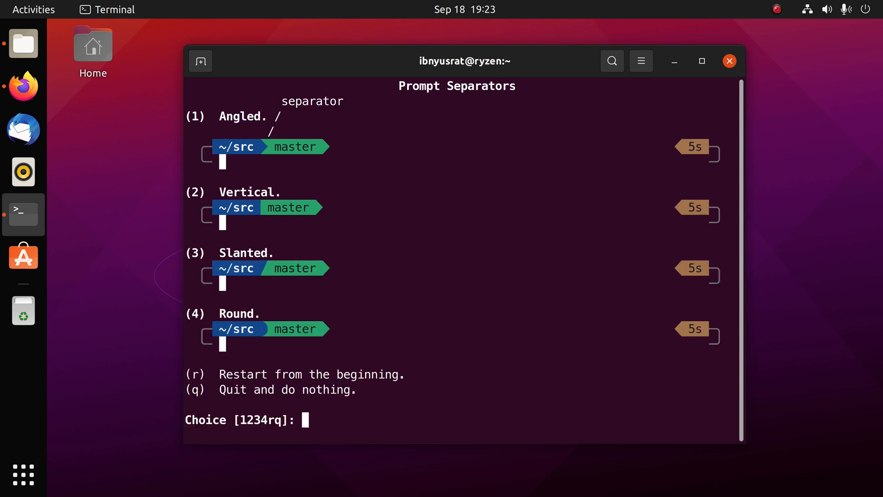
type("1")
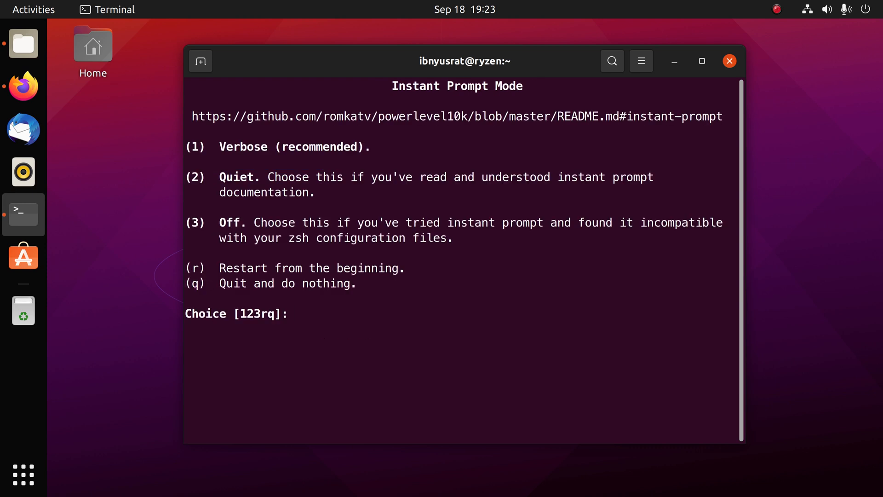
Finish the wizard, clear the screen, and cd into my-linux-setup to show master.
type("1")
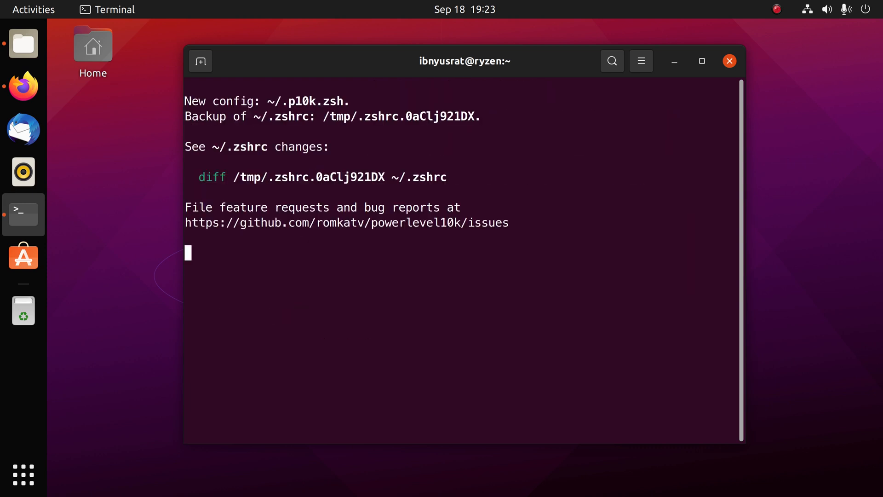
key("Return")
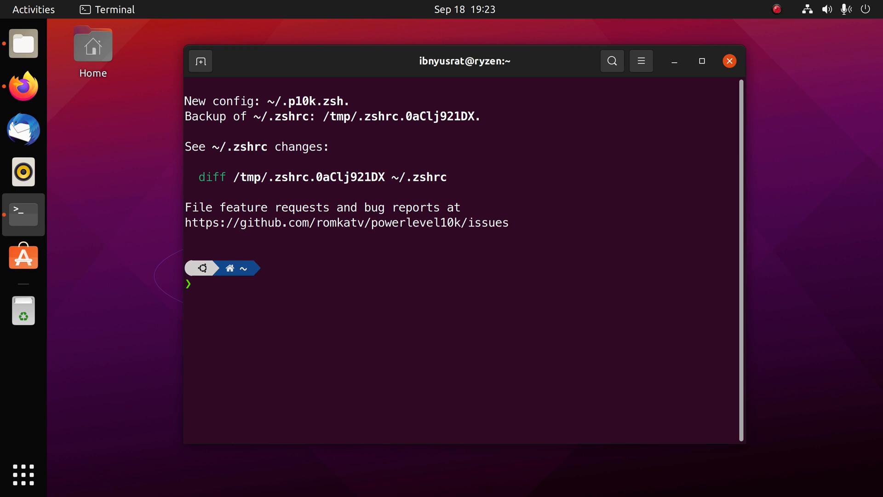
type("cle")
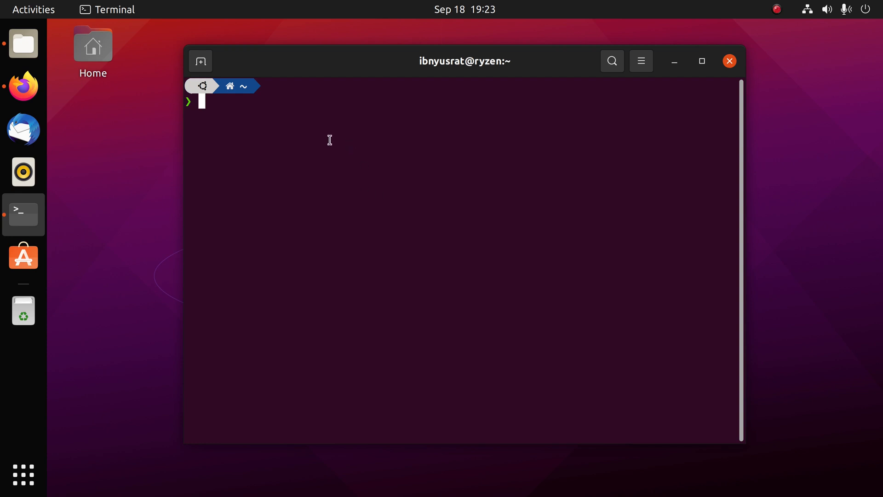
mouse_move(258, 129)
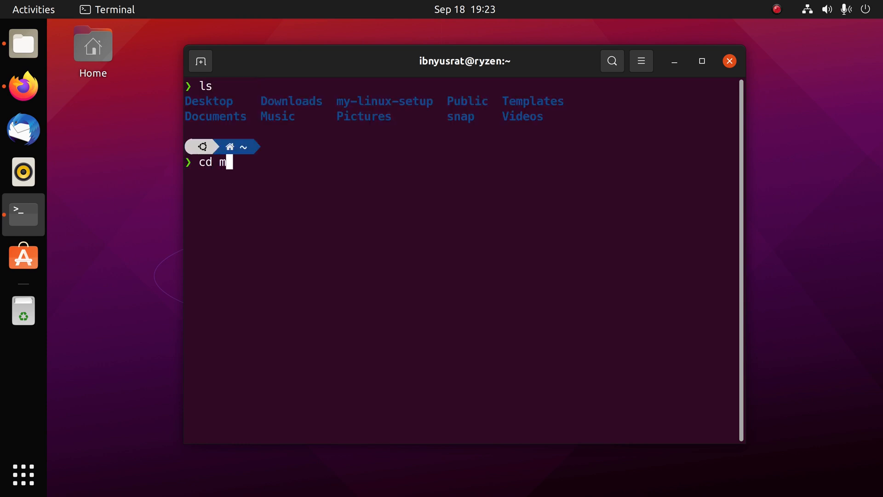
key("Tab")
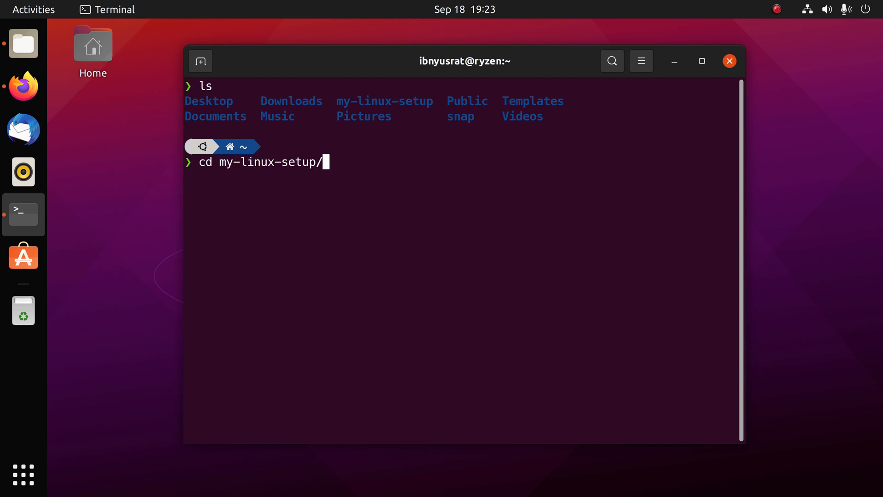
key("Return")
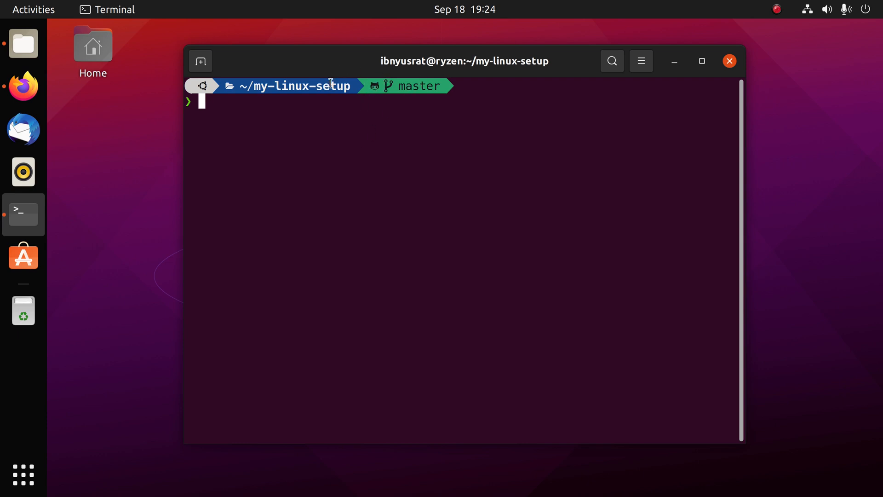
mouse_move(388, 97)
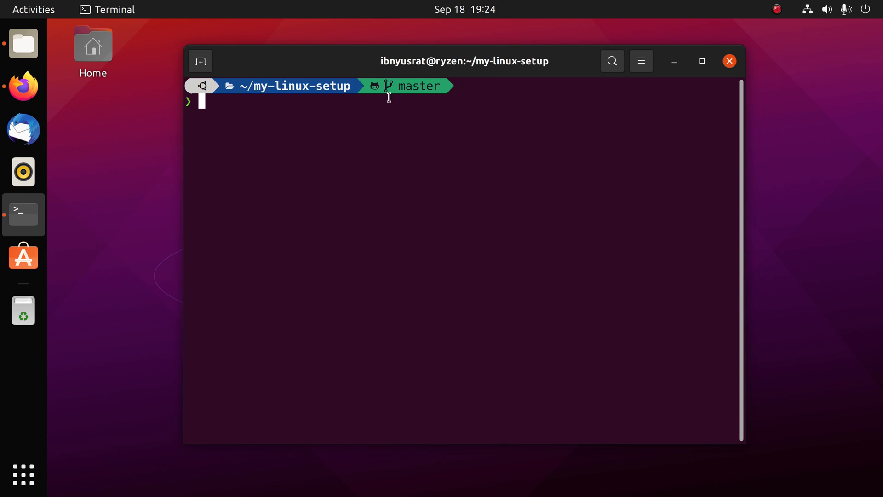
mouse_move(387, 95)
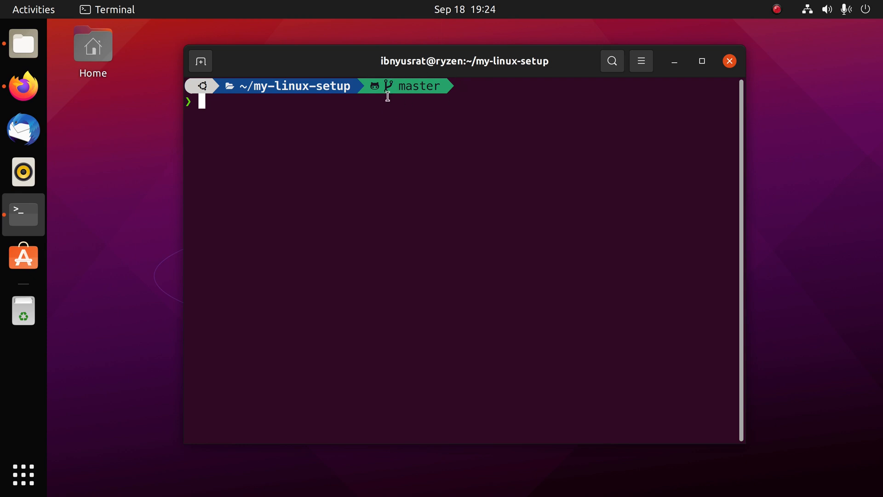
Check git status, create somefile.txt with touch, and list the directory.
type("git status")
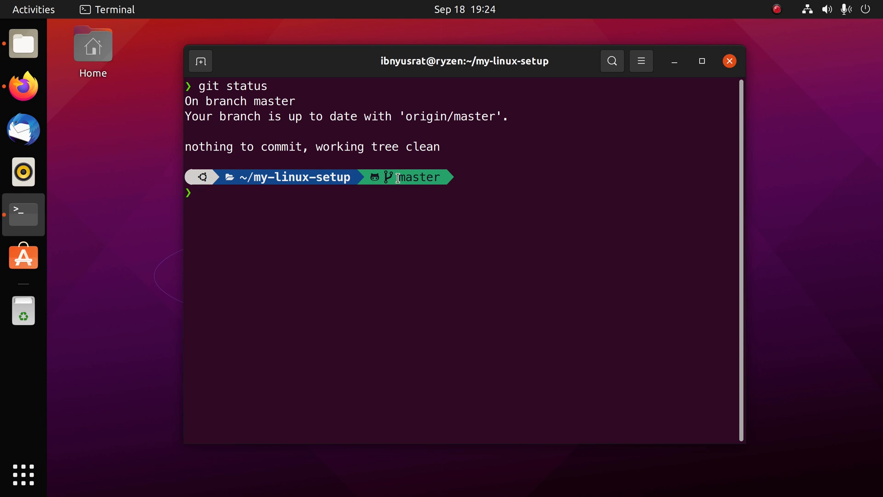
mouse_move(367, 202)
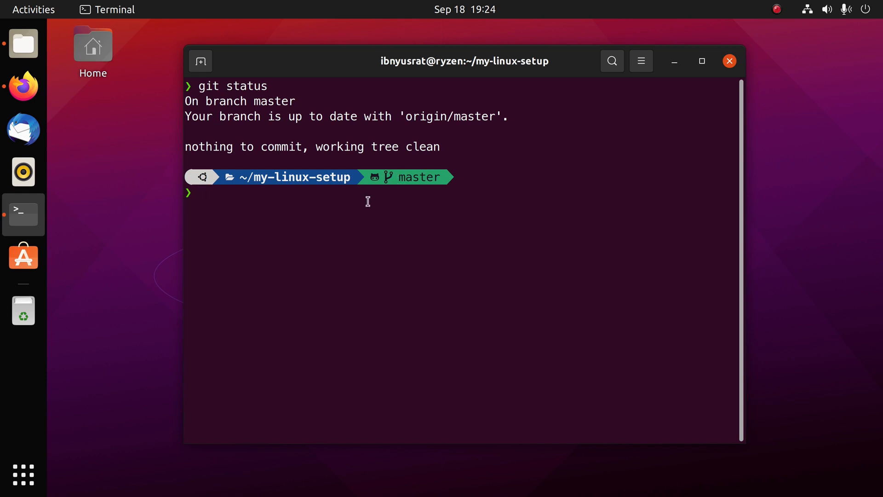
type("touch")
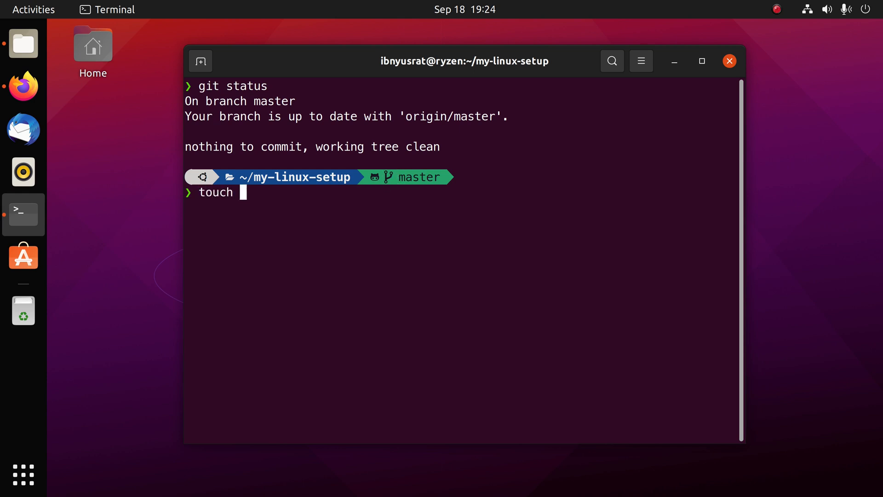
type("somefile.txt")
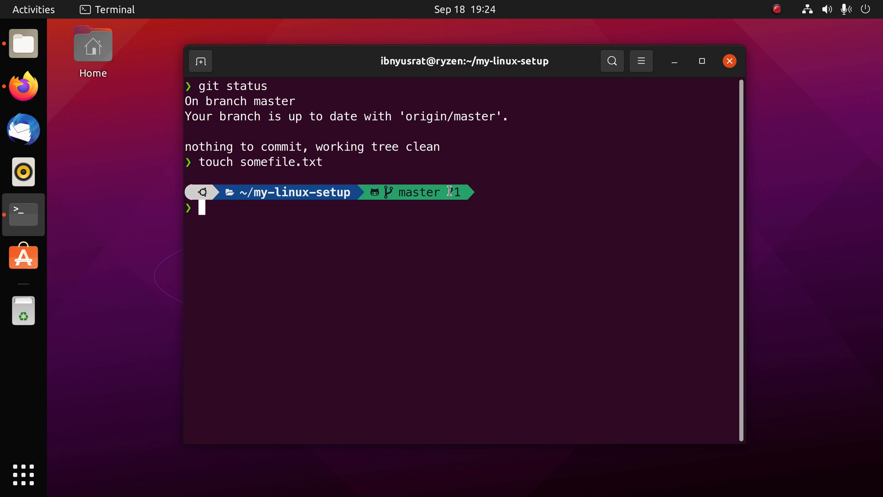
type("ls")
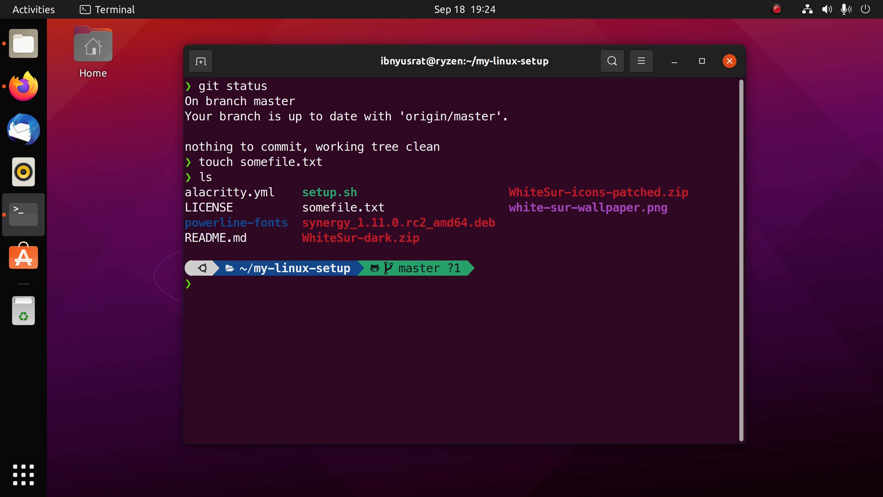
Edit README.md in gedit and stage both changes with git -a.
type("vim")
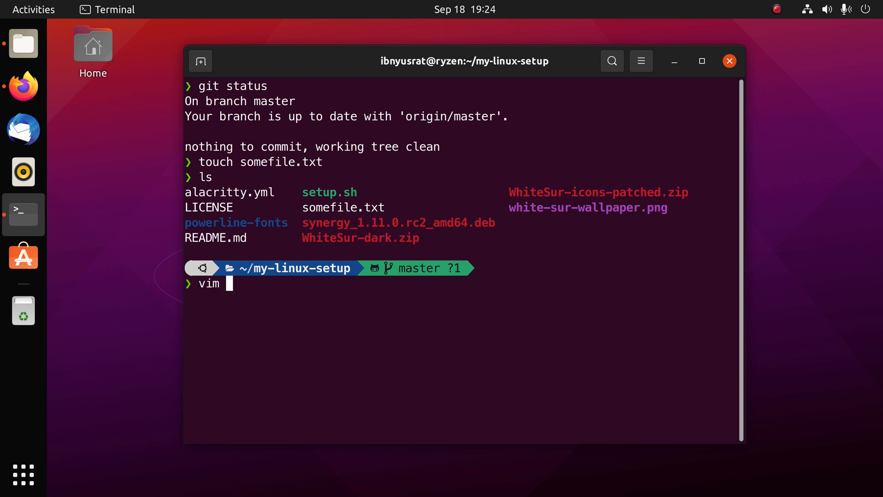
type("gedit README.md")
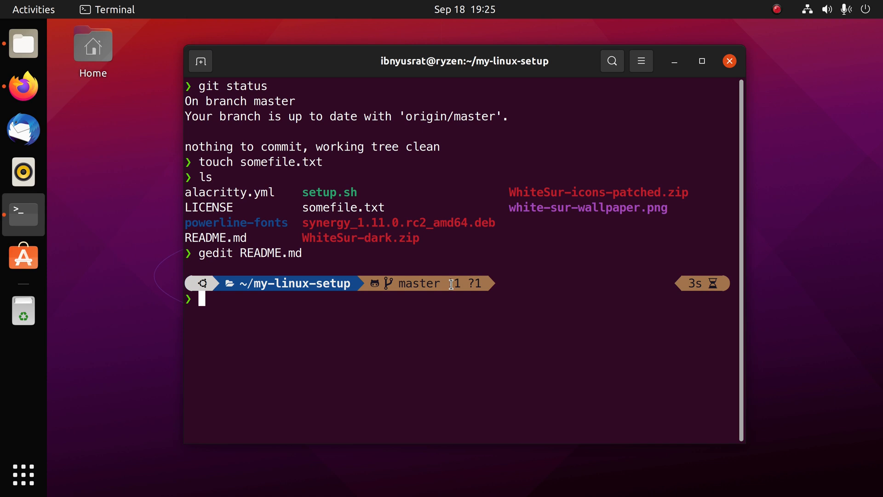
type("git commit -m 'Just")
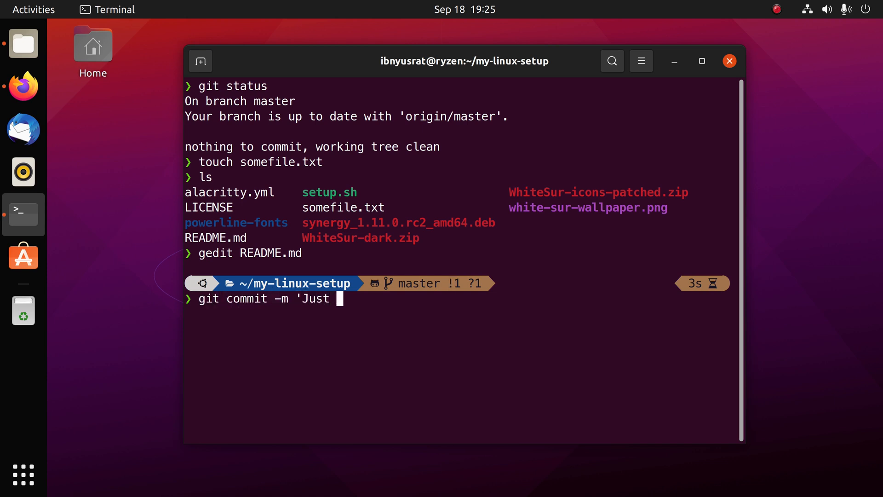
type("a")
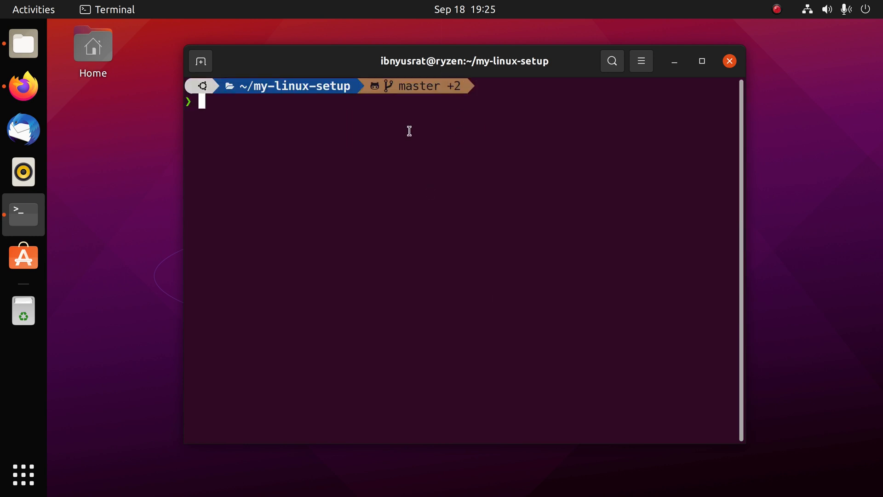
type("git status")
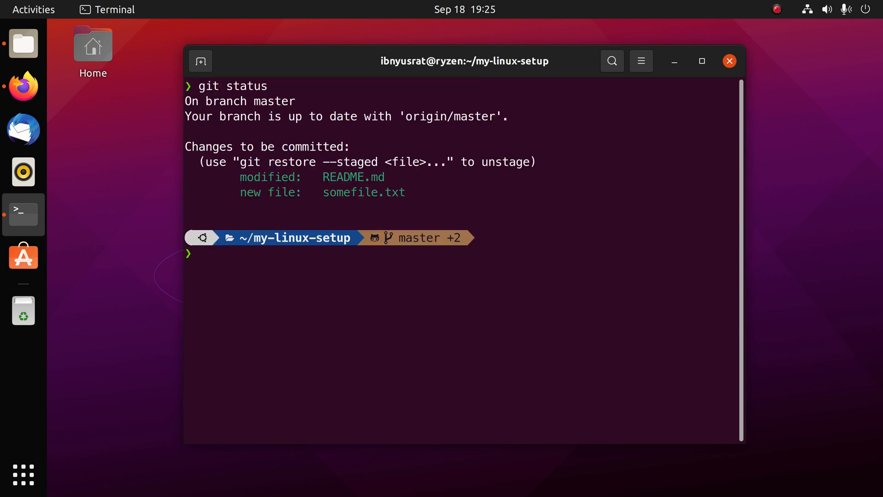
type("git")
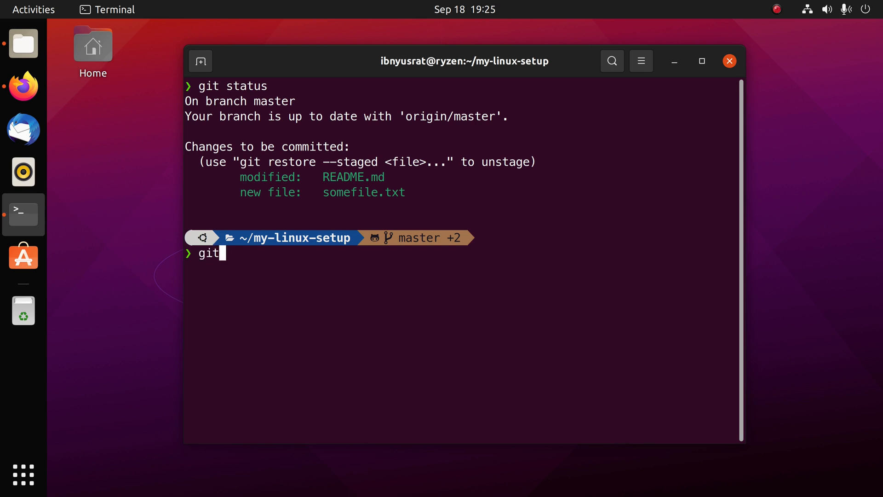
type("commit -m '")
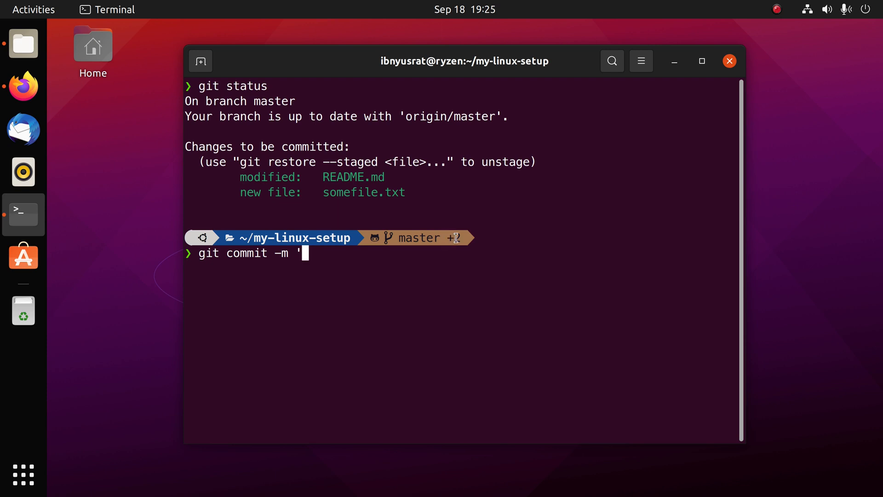
type("test commit.")
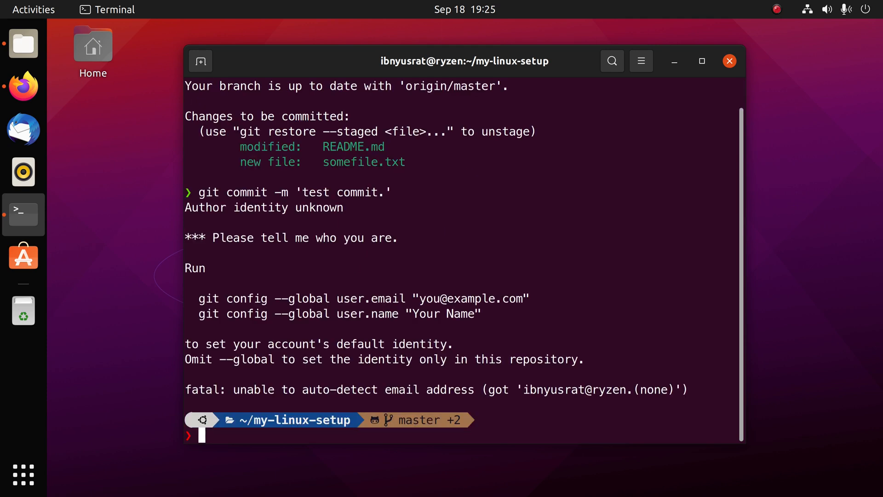
mouse_move(196, 298)
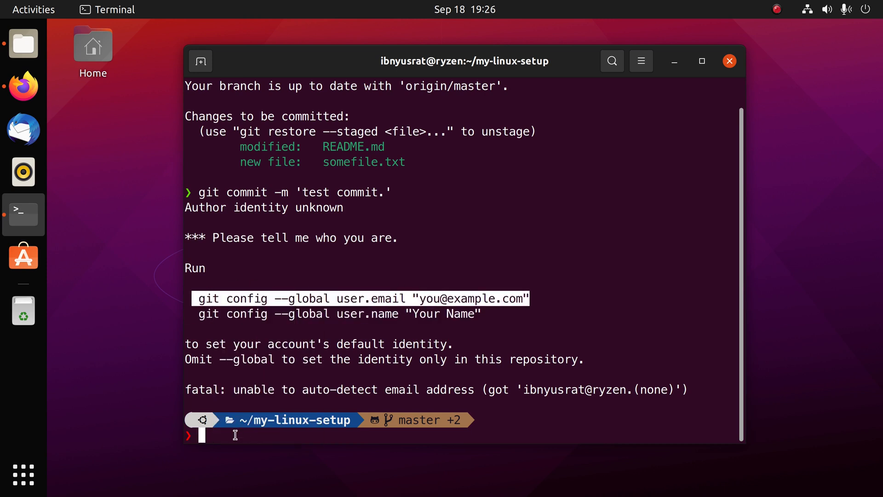
type("git config --global user.email \"you@example.com\"")
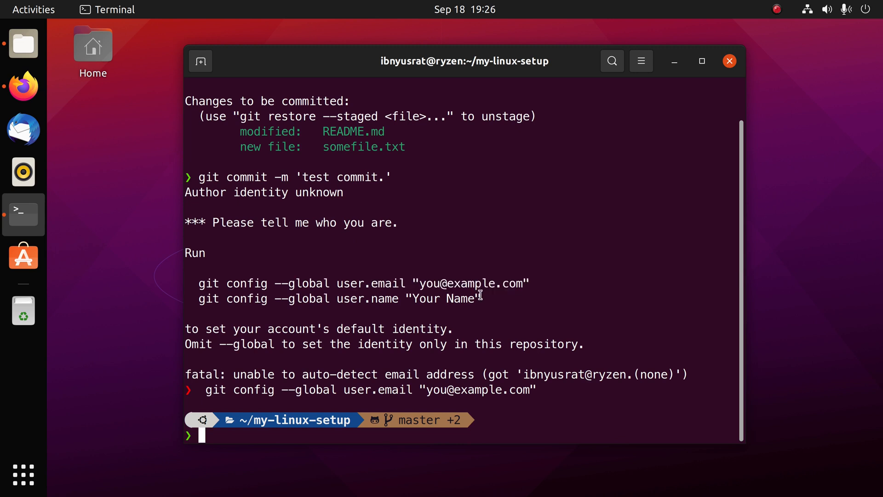
right_click(208, 440)
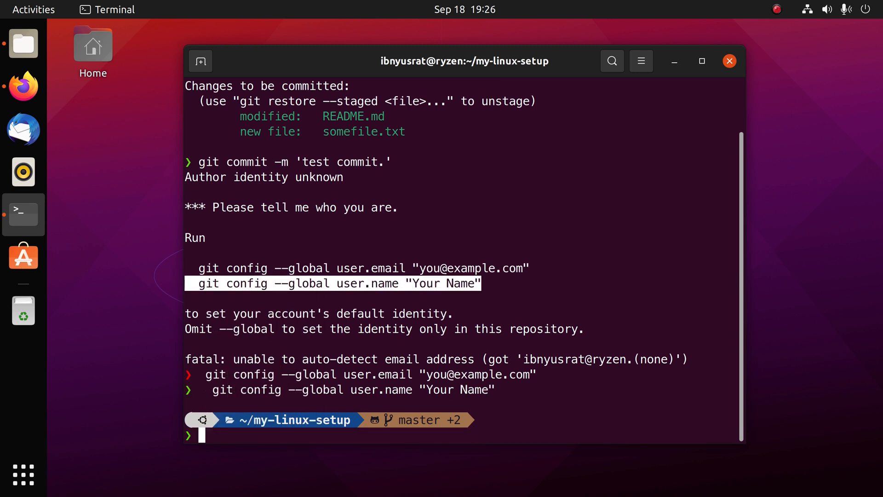
Set the global git user.name to "Your Name".
type("git config --global user.name \"Your Name\"")
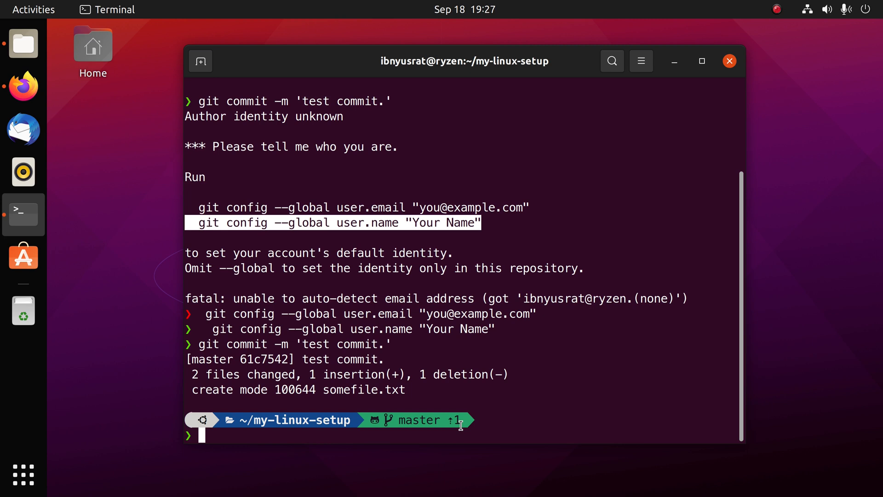
mouse_move(508, 277)
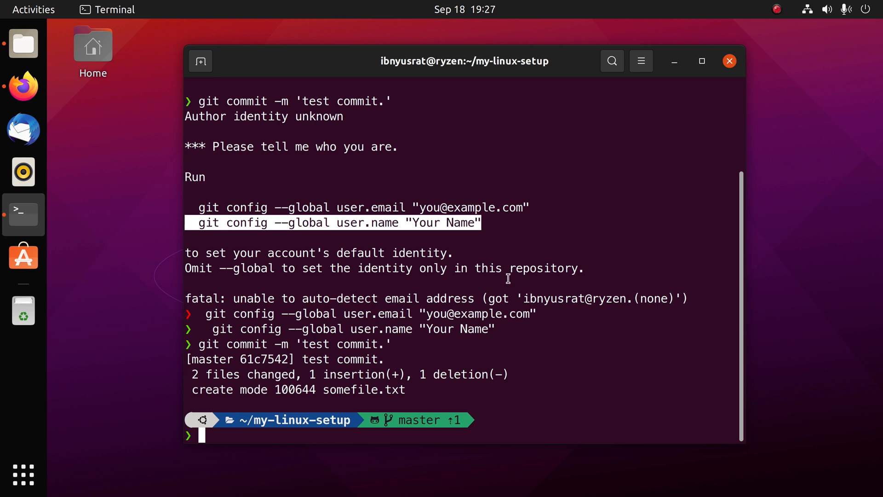